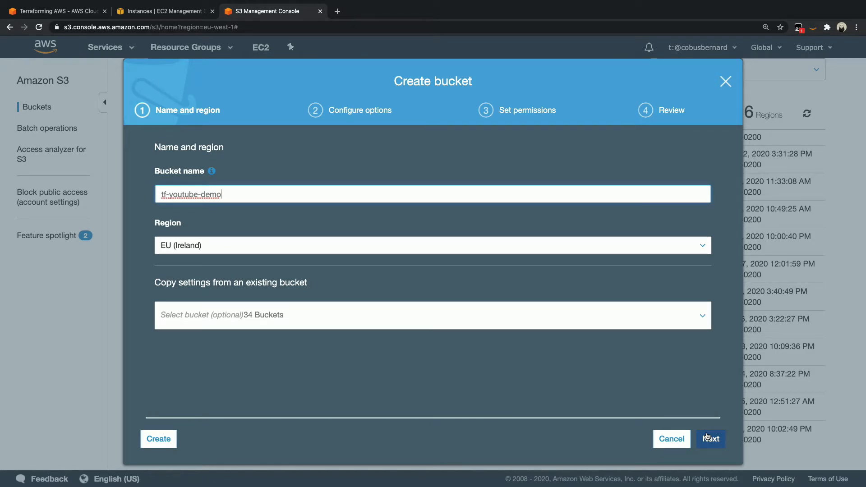
pyautogui.moveTo(683, 402)
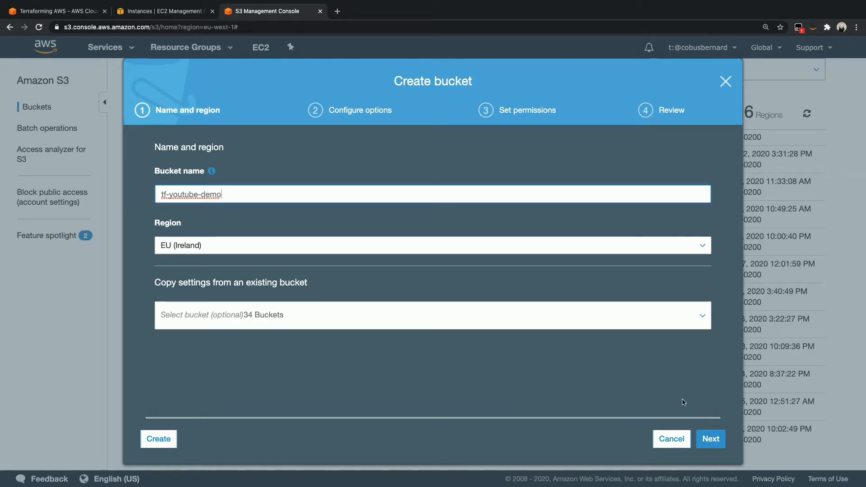
pyautogui.moveTo(650, 340)
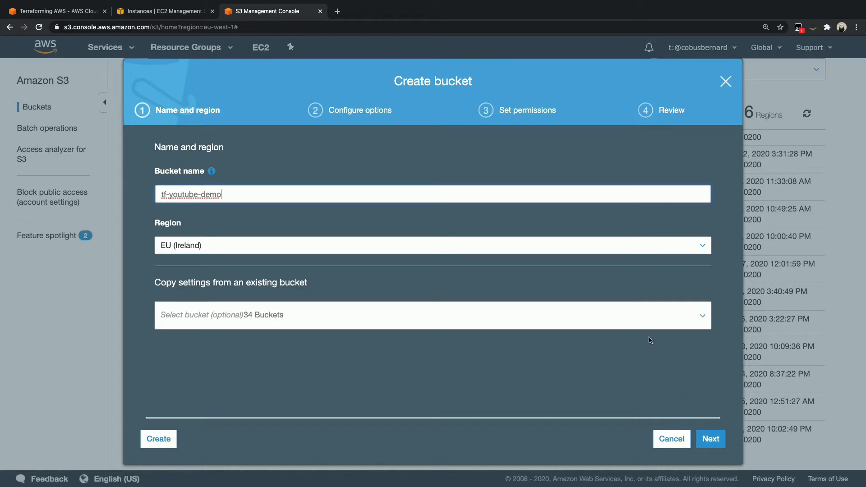
pyautogui.moveTo(657, 334)
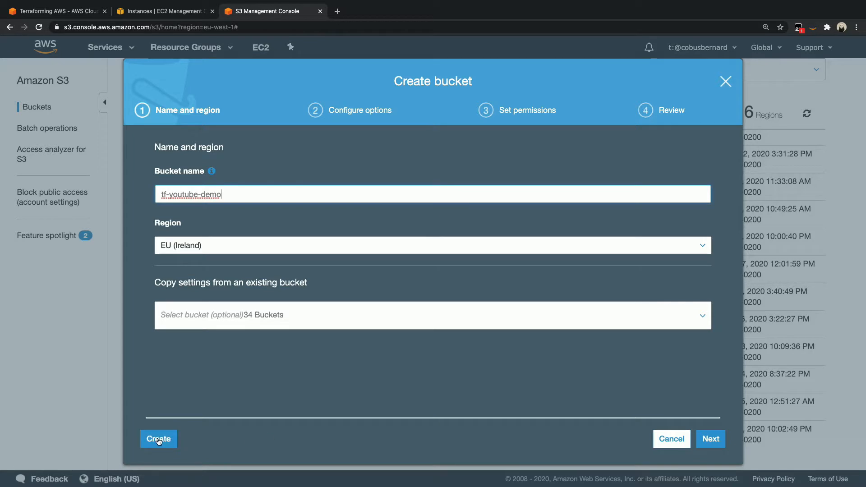
# Submit creation of the tf-youtube-demo bucket in EU (Ireland)
pyautogui.click(158, 438)
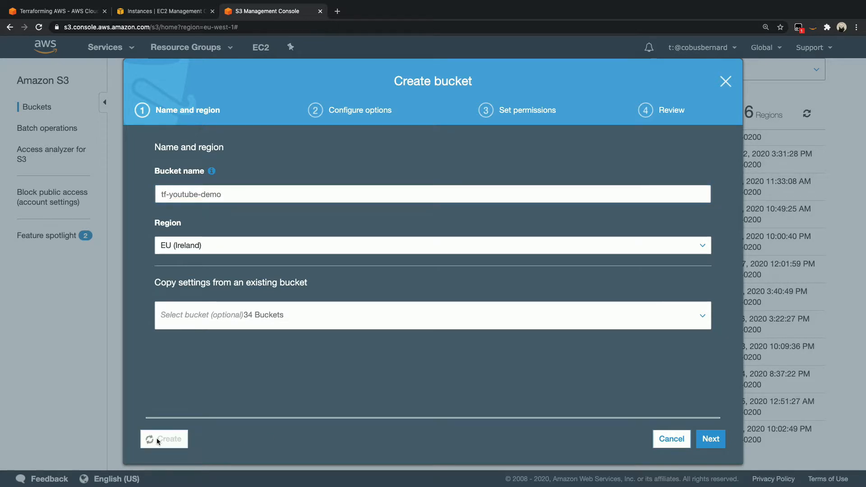
pyautogui.moveTo(247, 157)
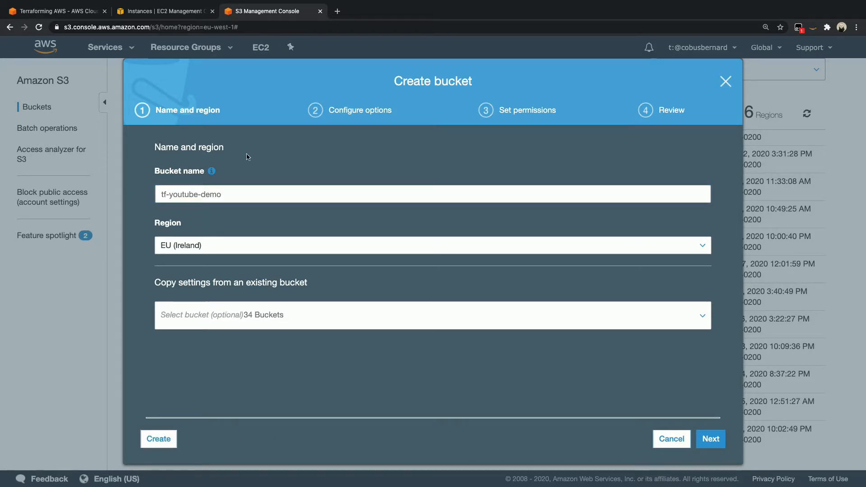
# Filter the bucket list by 'tf' and view the empty tf-youtube-demo bucket
pyautogui.click(671, 438)
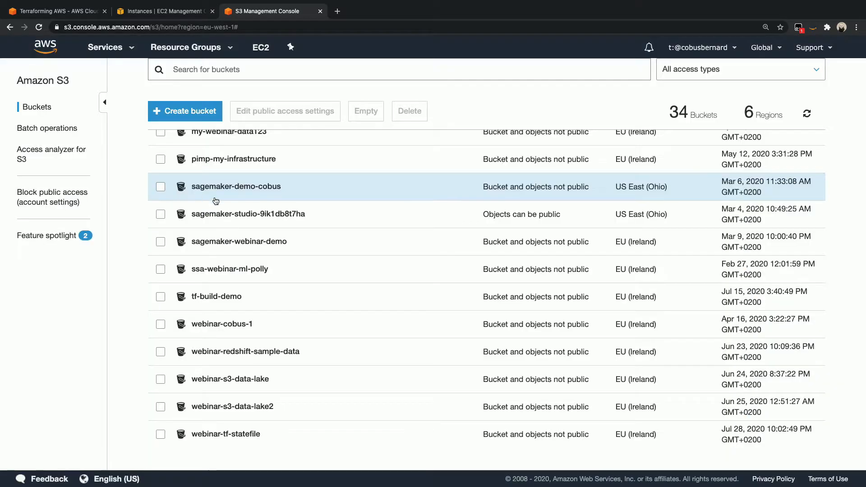
pyautogui.write('tf')
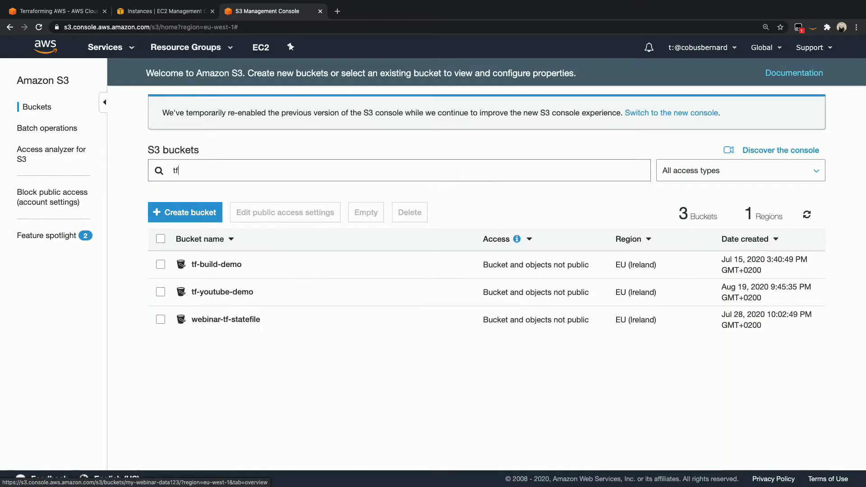
pyautogui.moveTo(215, 294)
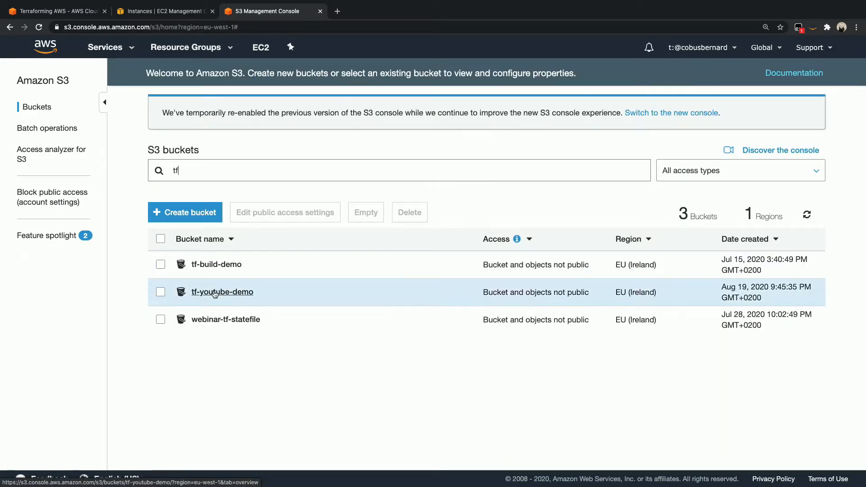
pyautogui.click(222, 293)
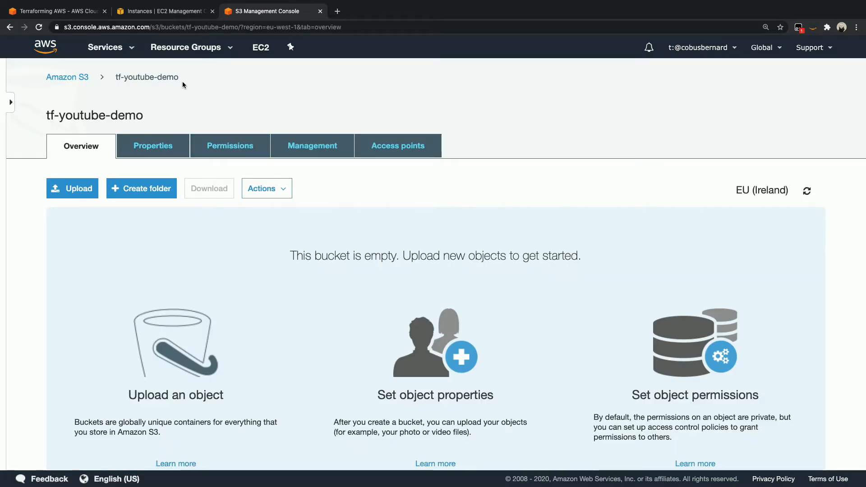
pyautogui.moveTo(148, 77)
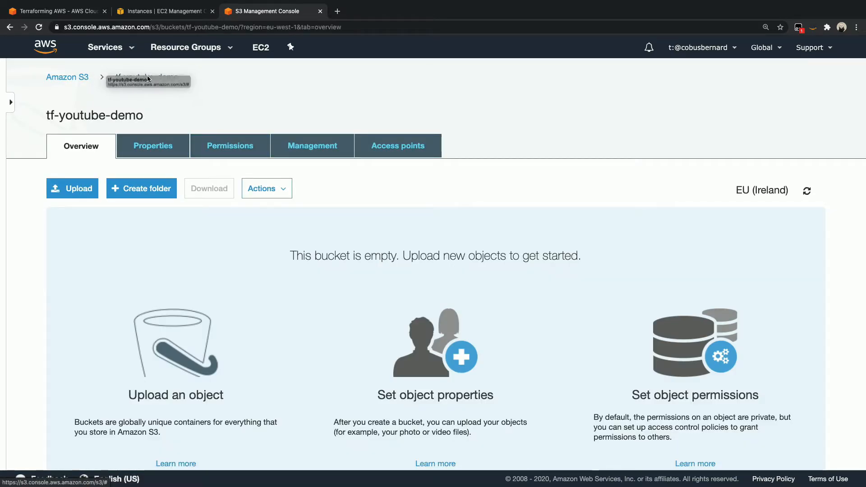
pyautogui.moveTo(118, 78)
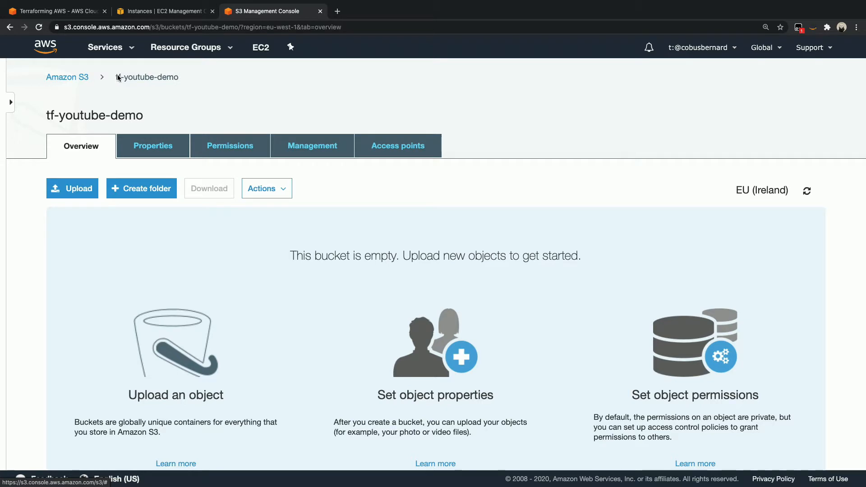
pyautogui.moveTo(174, 156)
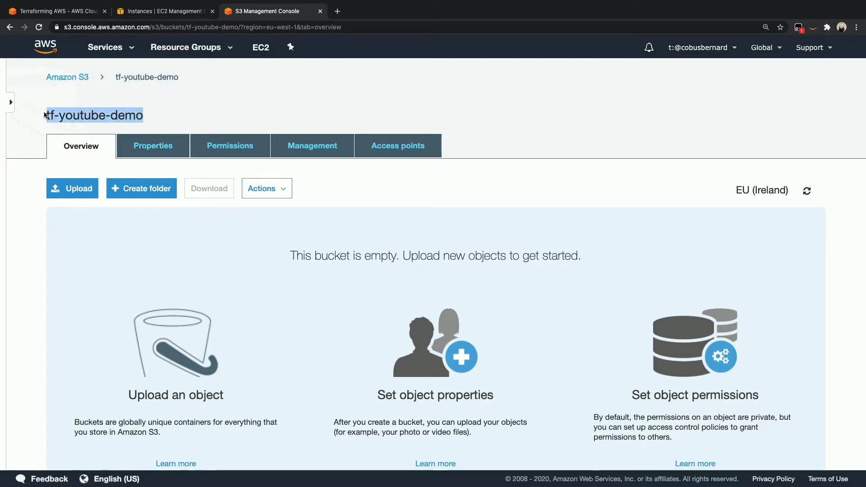
# Return to the tf-aws-start Cloud9 environment with example.tf in the editor
pyautogui.click(58, 11)
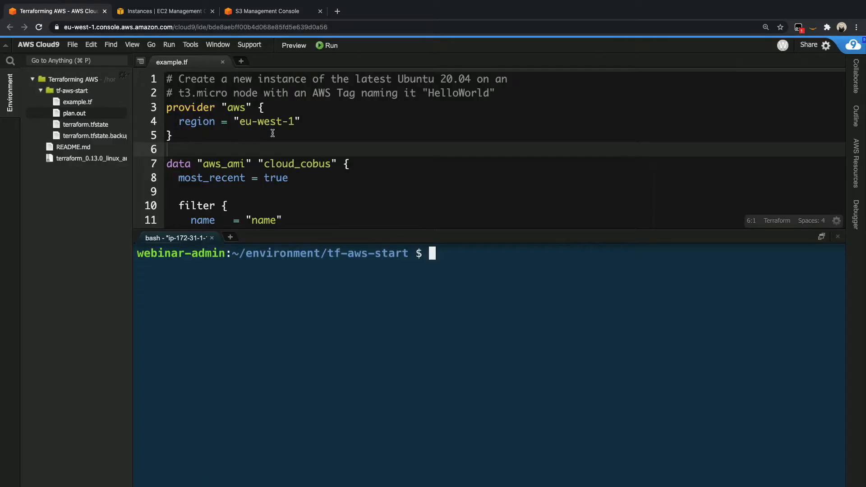
pyautogui.moveTo(316, 154)
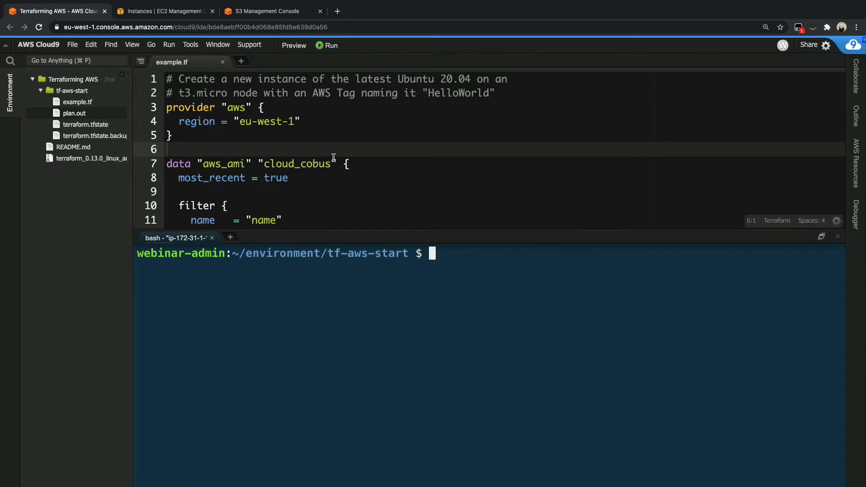
pyautogui.moveTo(350, 150)
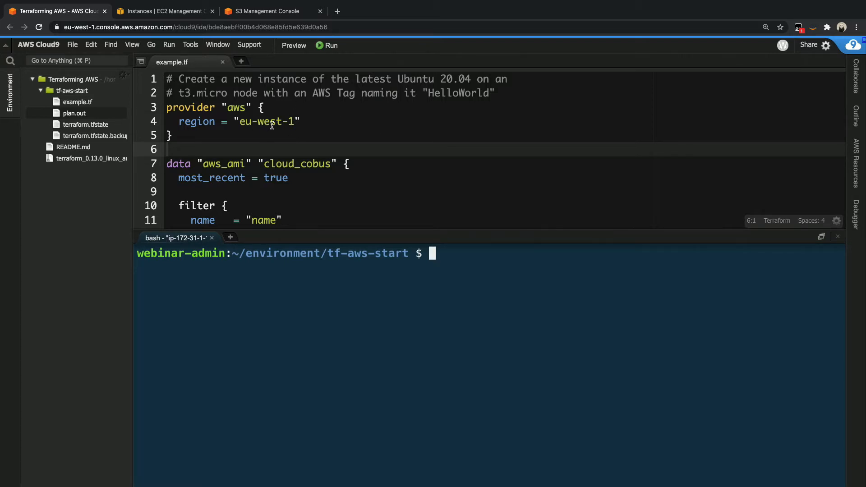
pyautogui.moveTo(313, 142)
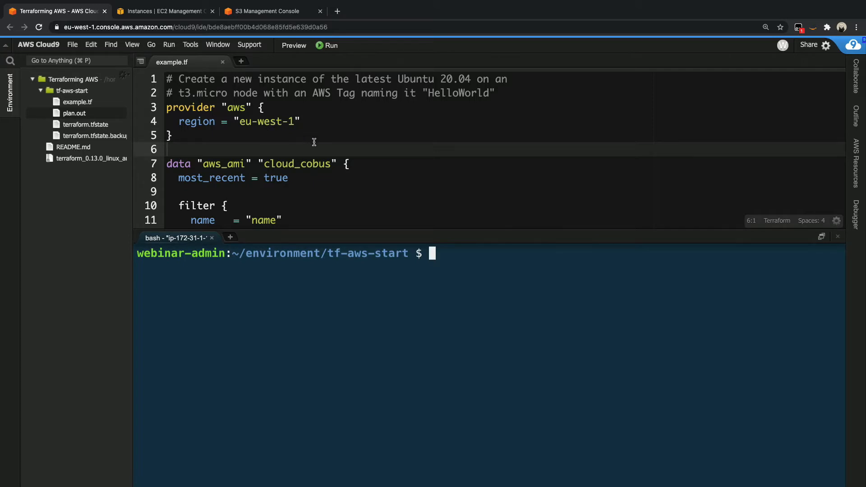
pyautogui.moveTo(318, 155)
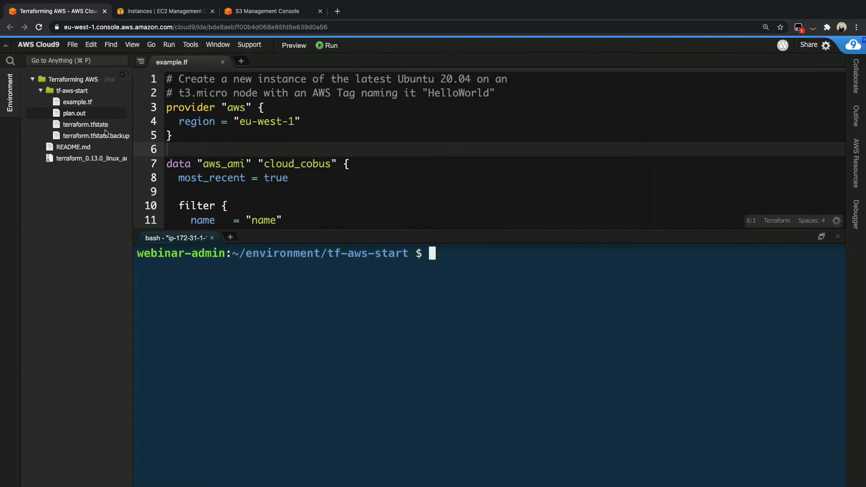
pyautogui.moveTo(105, 135)
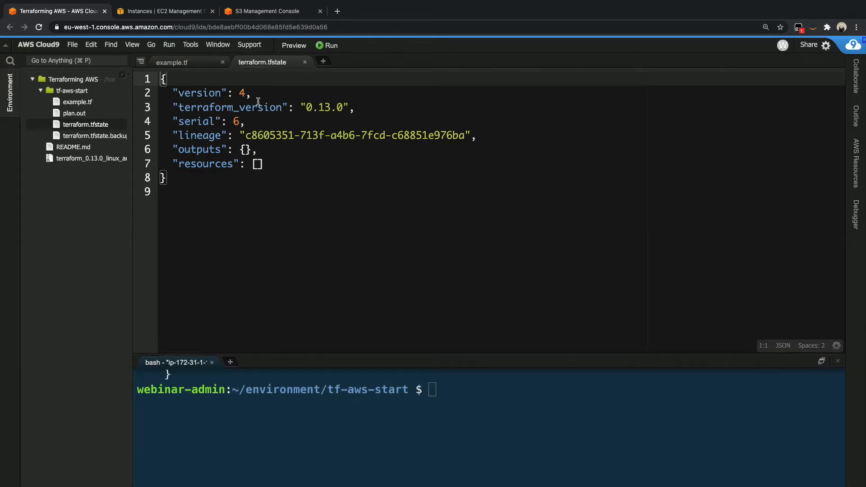
pyautogui.moveTo(199, 136)
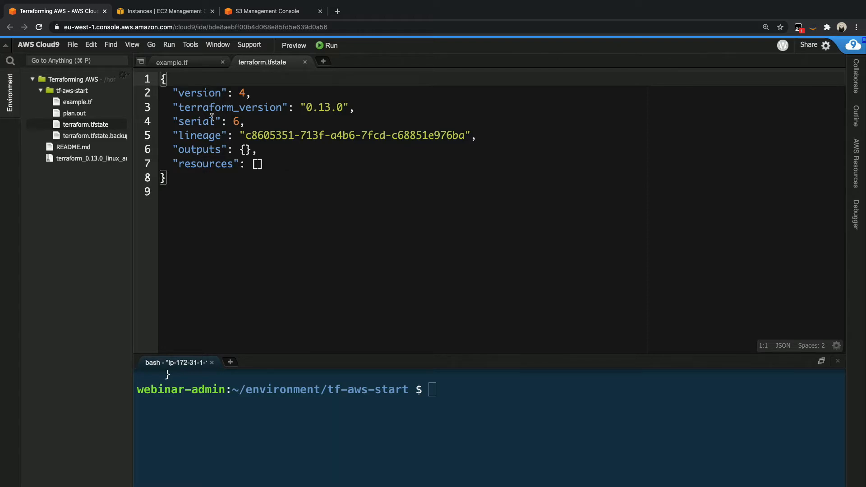
pyautogui.moveTo(412, 208)
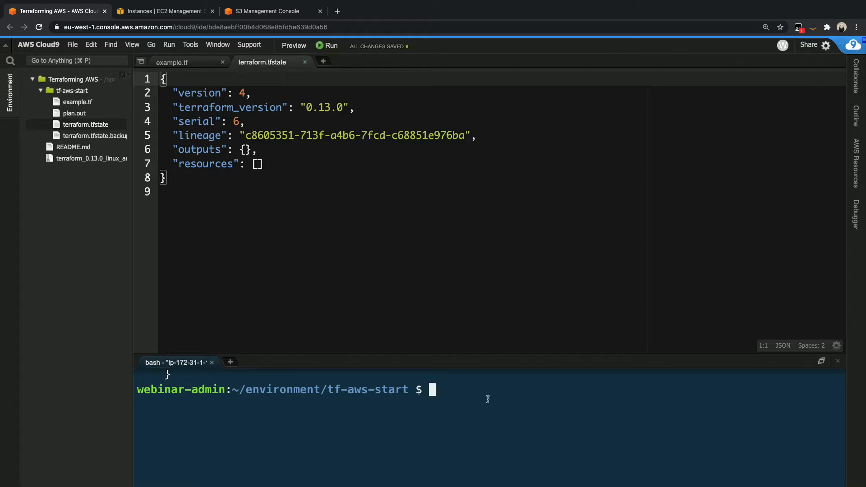
# Run terraform apply and confirm with yes so the sample instance is created
pyautogui.write('terrafp')
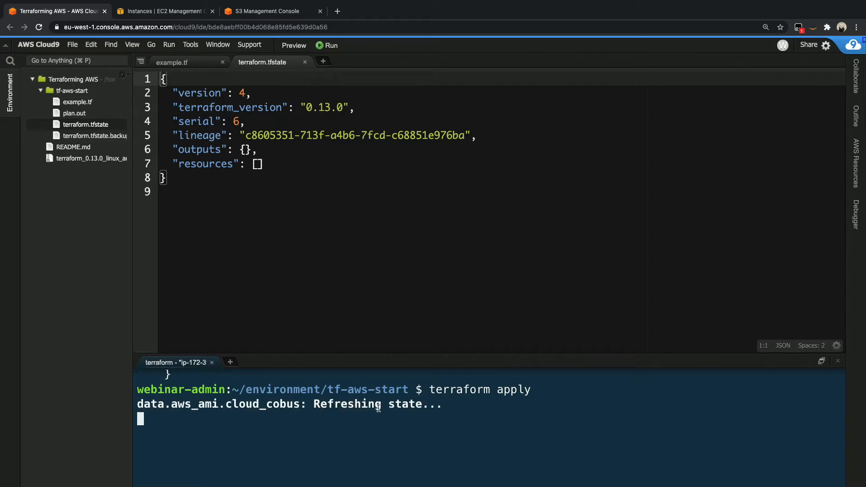
pyautogui.write('yes')
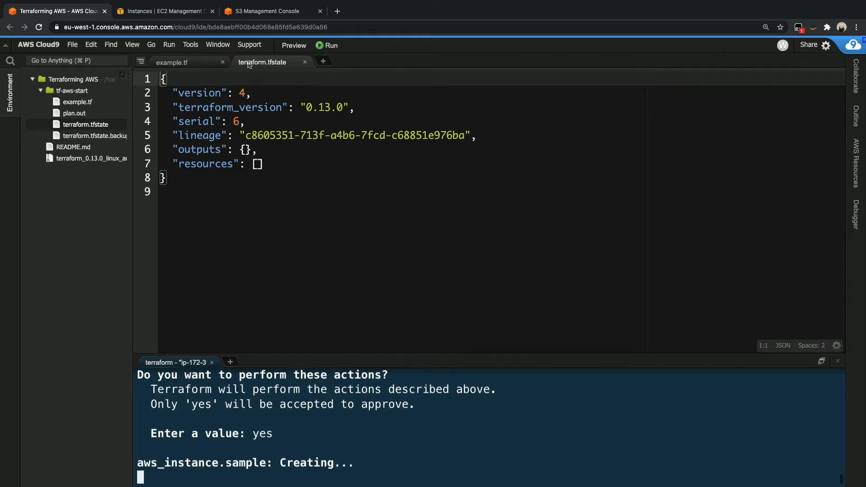
# Refresh the EC2 instance list, view the pending Hello Terraform on AWS instance, and return to Cloud9
pyautogui.click(163, 12)
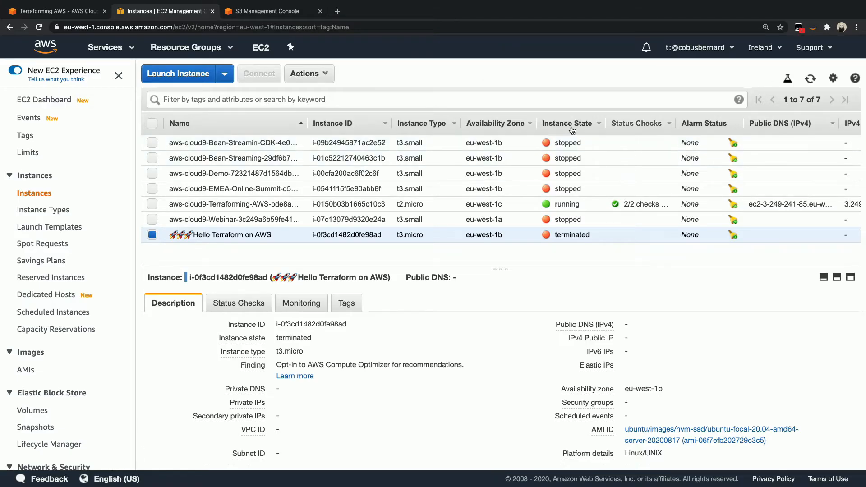
pyautogui.click(810, 78)
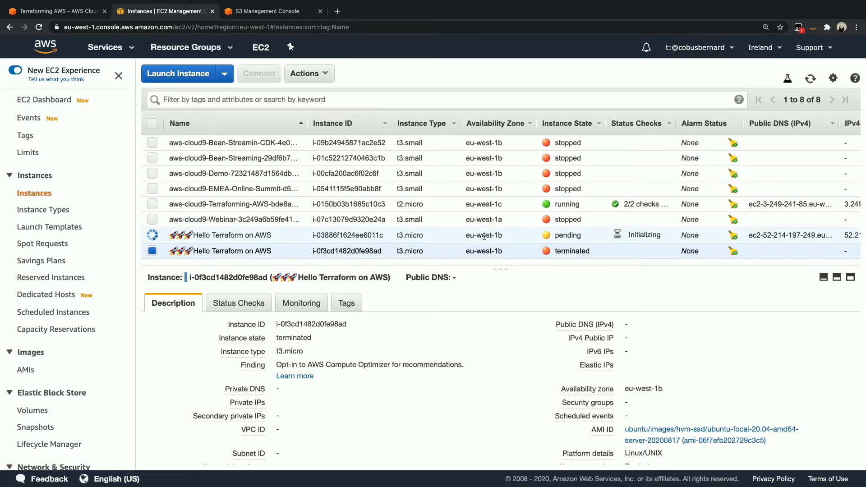
pyautogui.click(232, 234)
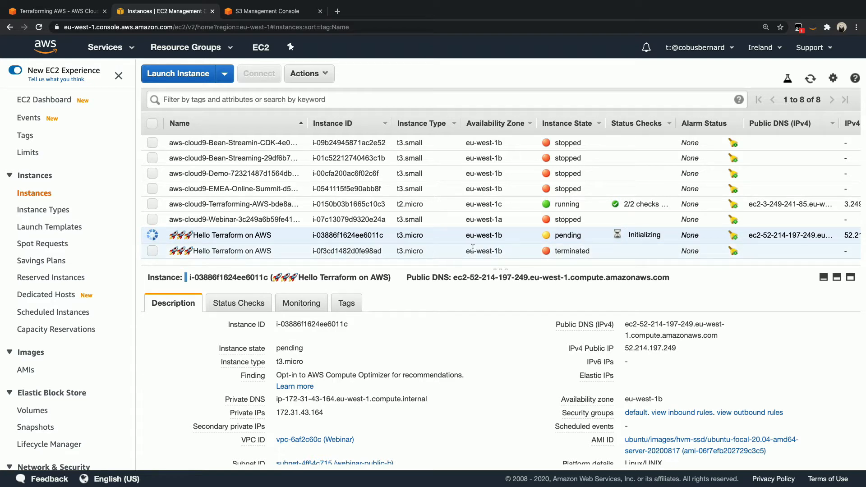
pyautogui.moveTo(509, 250)
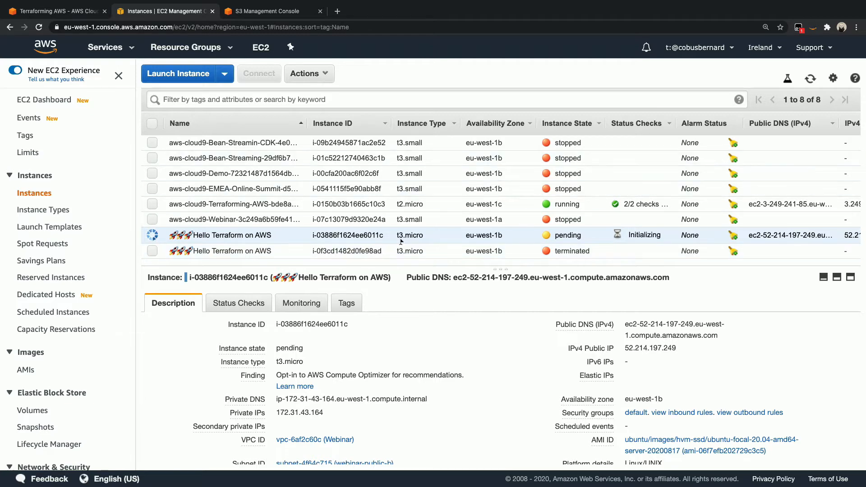
pyautogui.moveTo(497, 231)
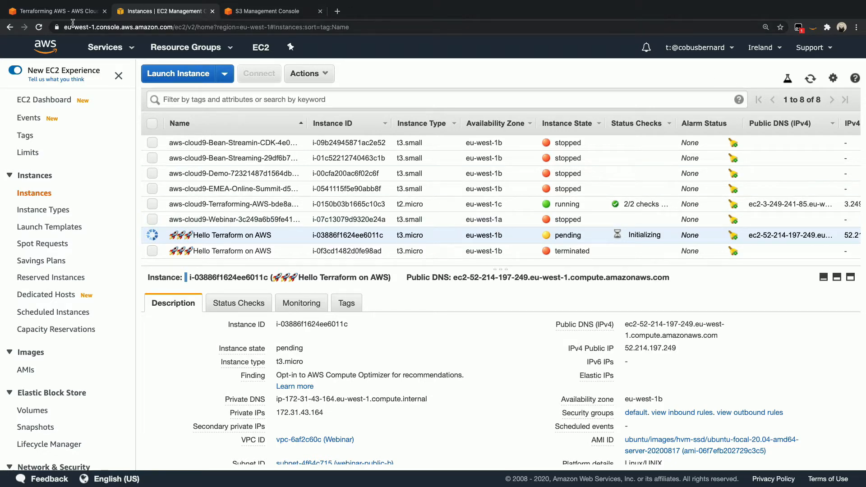
pyautogui.click(54, 10)
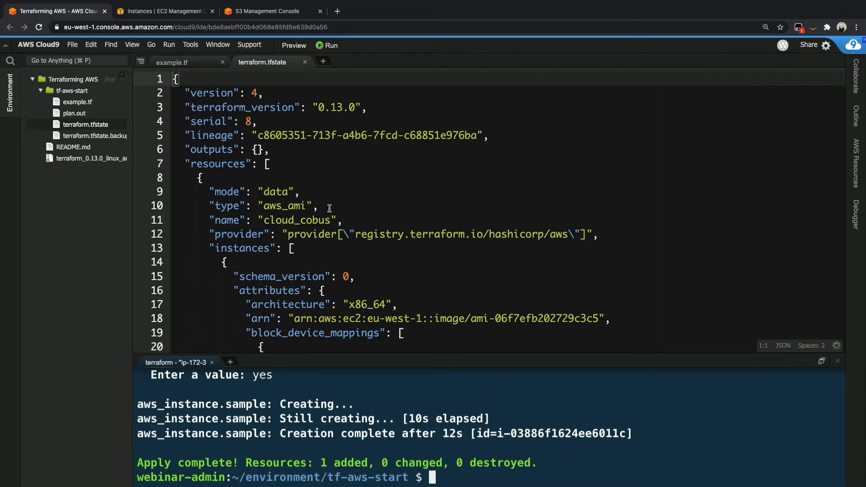
pyautogui.moveTo(185, 160)
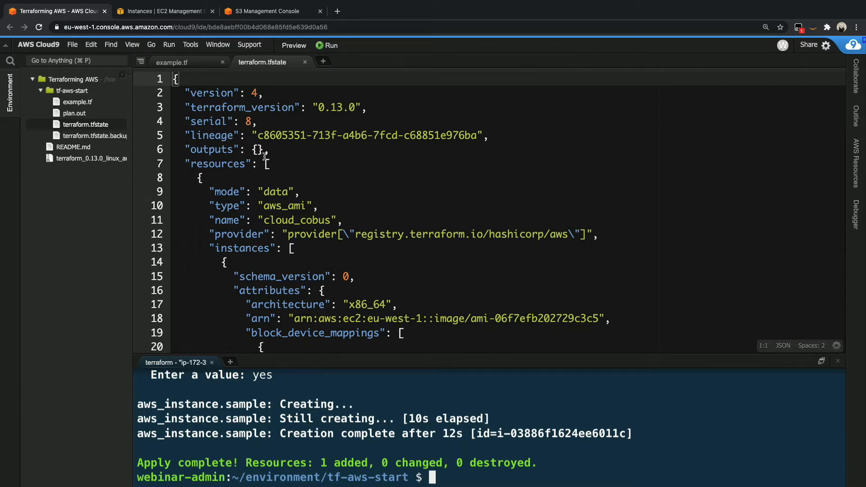
pyautogui.moveTo(274, 184)
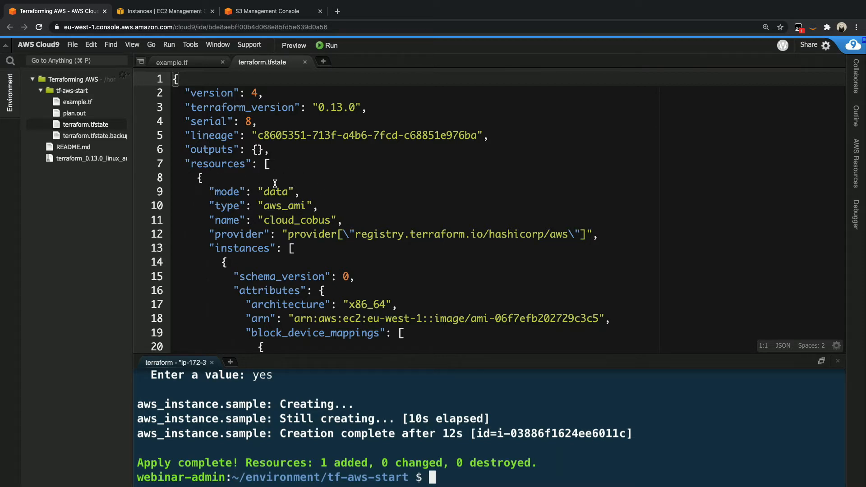
pyautogui.click(200, 177)
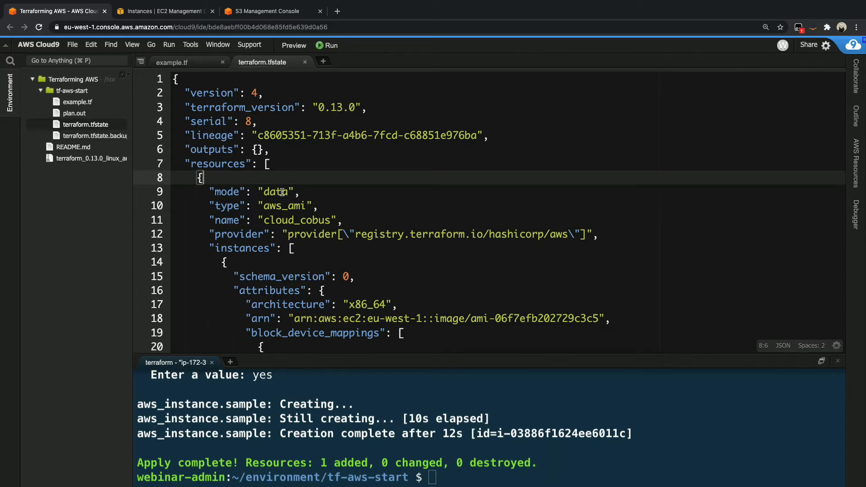
pyautogui.click(293, 220)
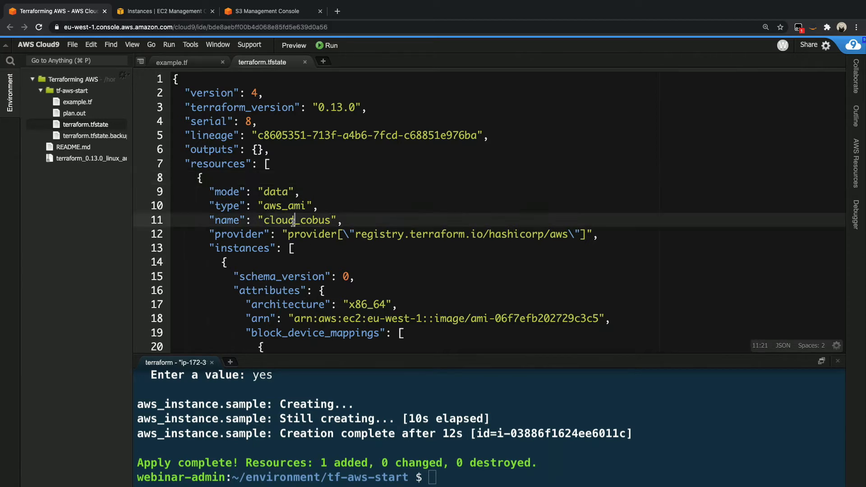
pyautogui.doubleClick(298, 220)
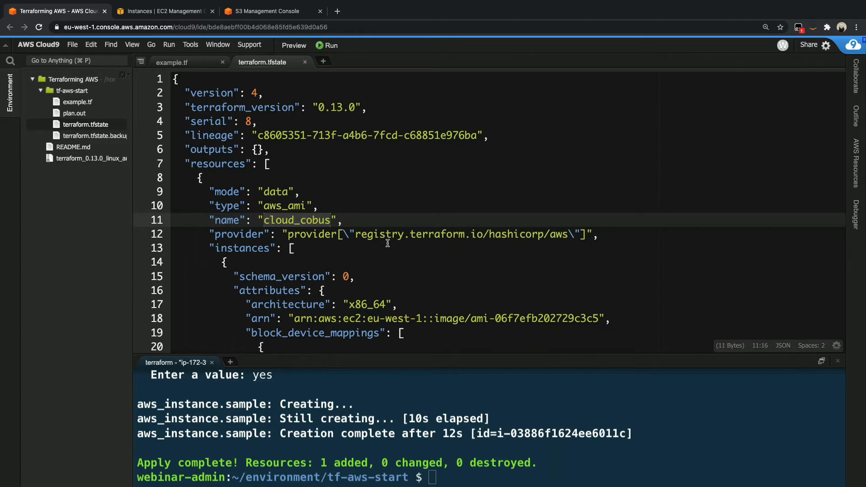
pyautogui.scroll(-3)
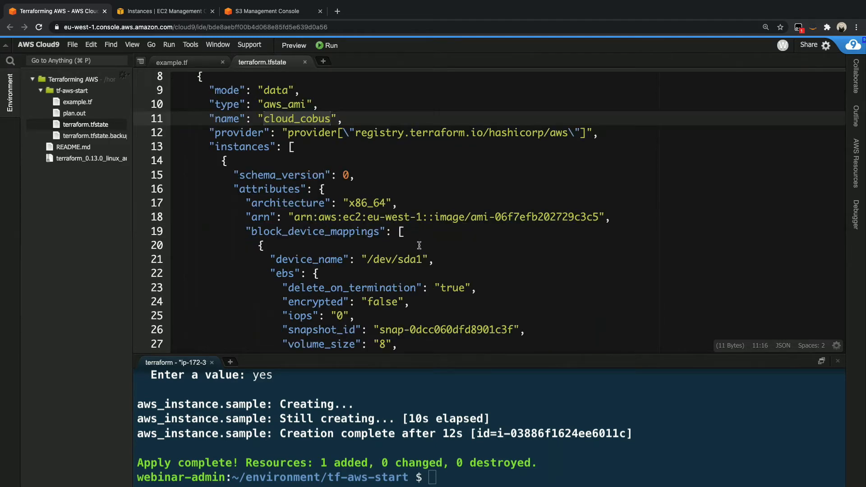
pyautogui.moveTo(294, 217)
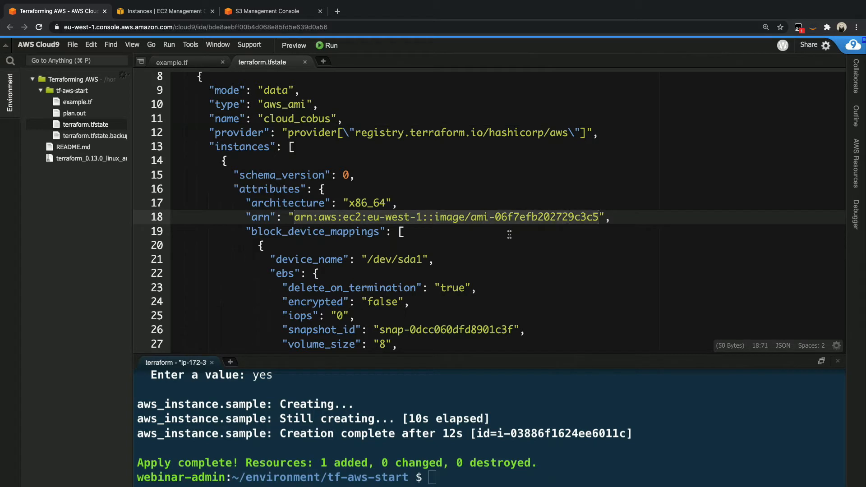
pyautogui.moveTo(492, 218)
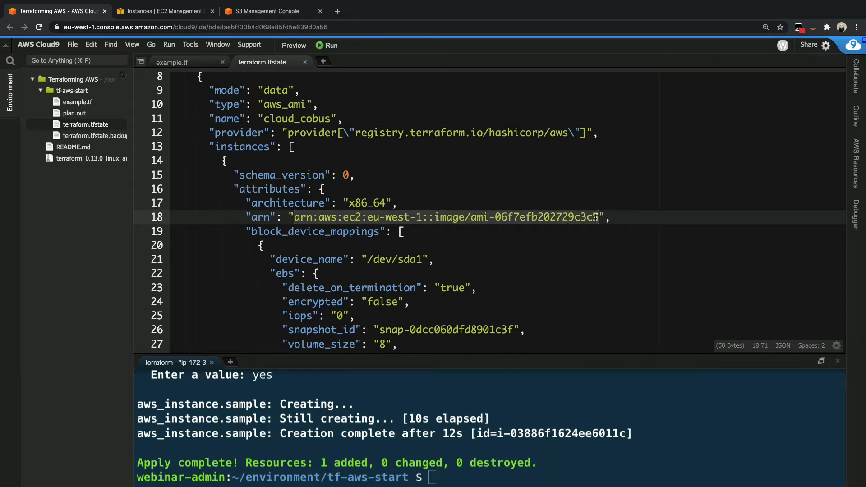
pyautogui.scroll(-3)
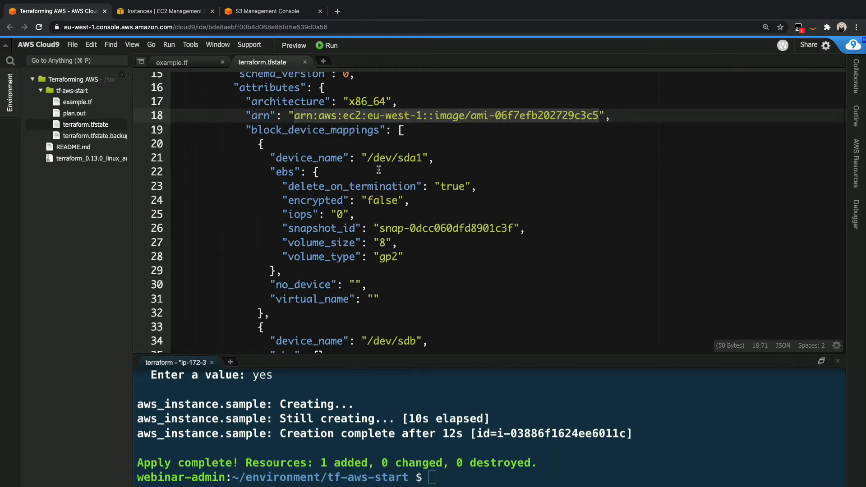
pyautogui.moveTo(414, 238)
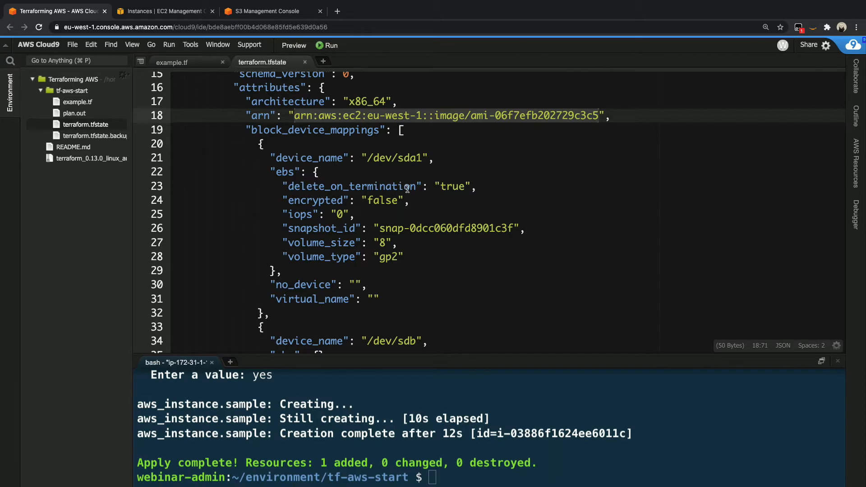
pyautogui.scroll(-3)
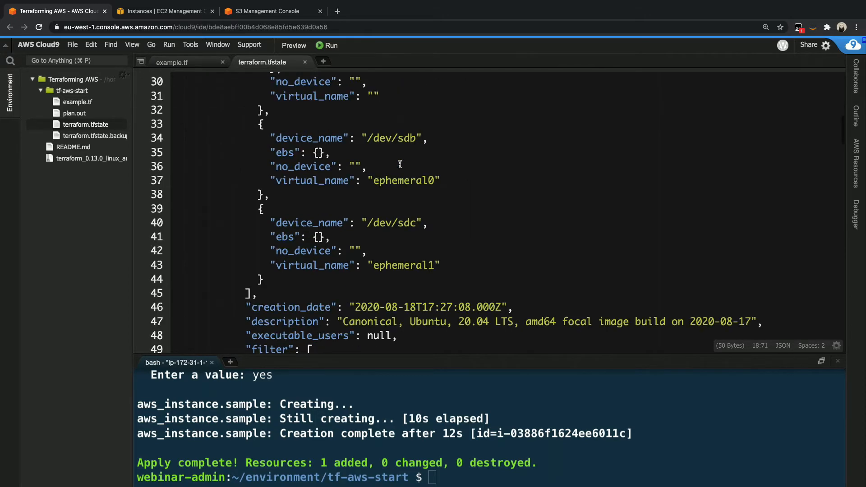
pyautogui.scroll(-3)
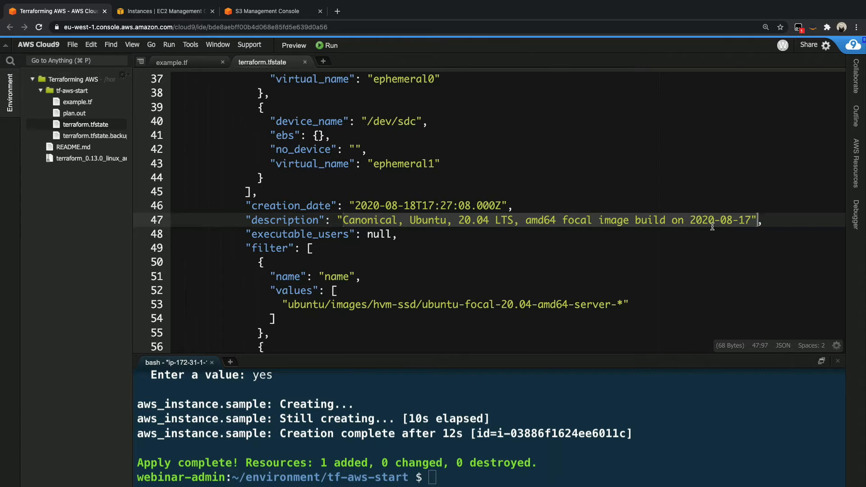
pyautogui.moveTo(730, 229)
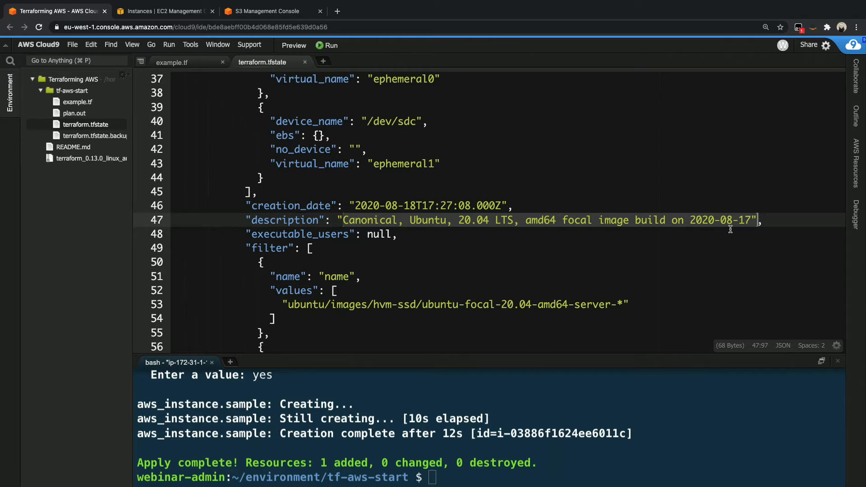
pyautogui.moveTo(598, 238)
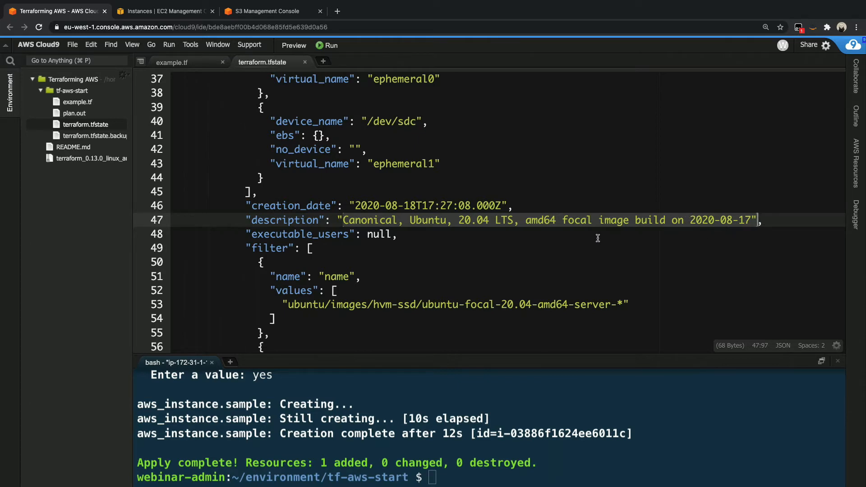
pyautogui.scroll(-3)
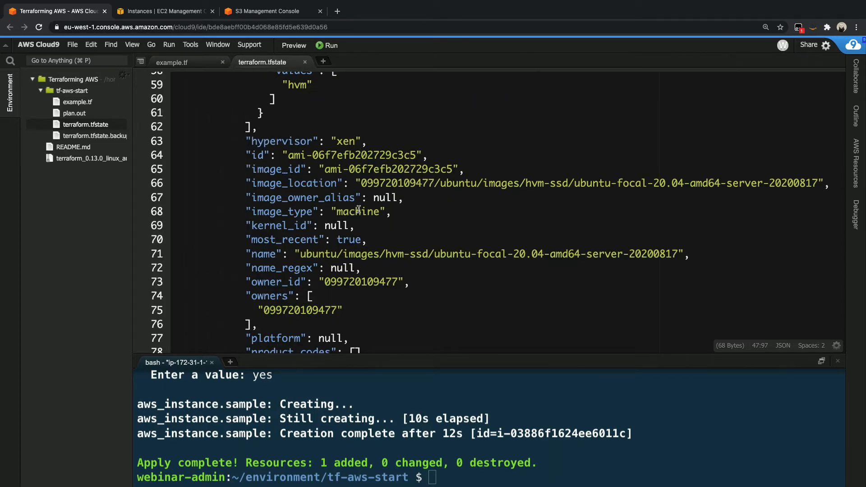
pyautogui.scroll(-3)
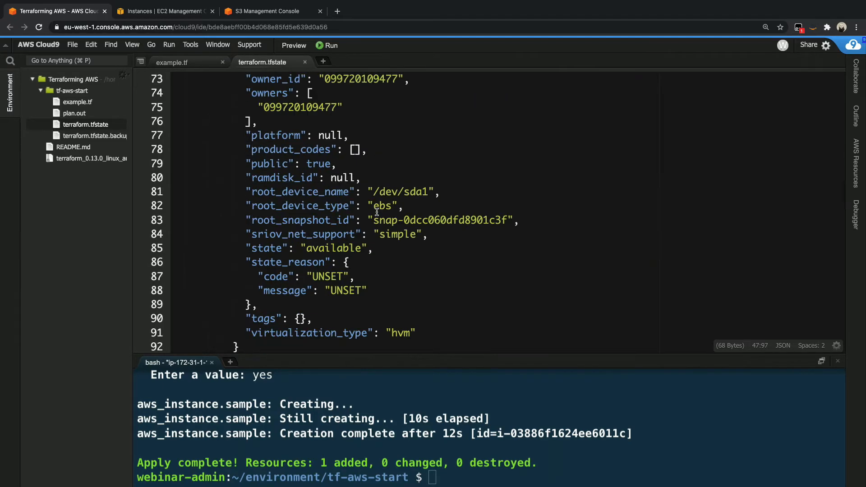
pyautogui.scroll(-3)
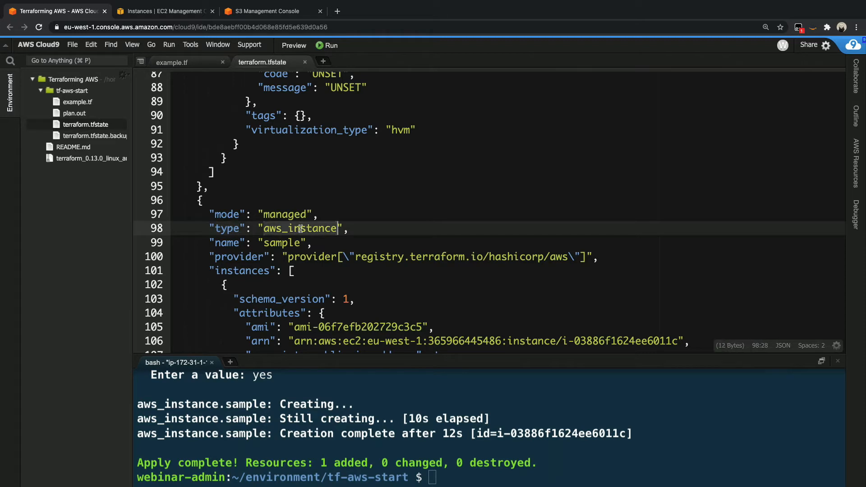
# Compare the aws_instance sample state entry with example.tf and review its attributes in terraform.tfstate
pyautogui.click(224, 242)
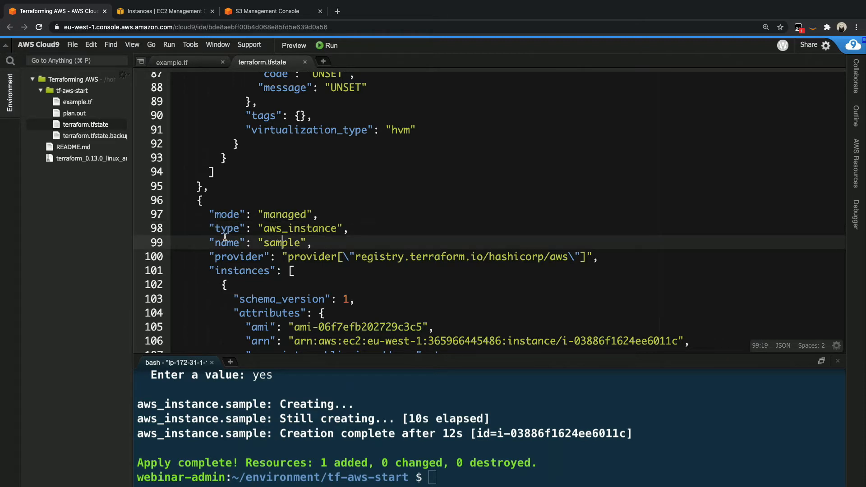
pyautogui.click(172, 62)
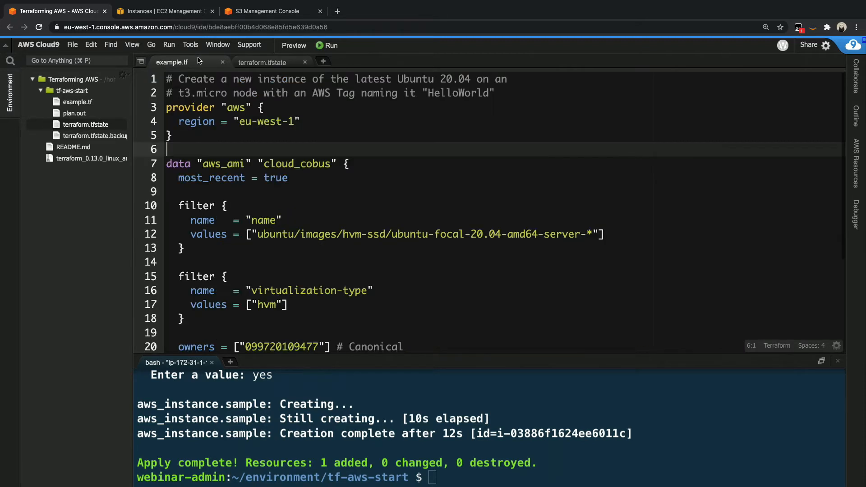
pyautogui.scroll(-3)
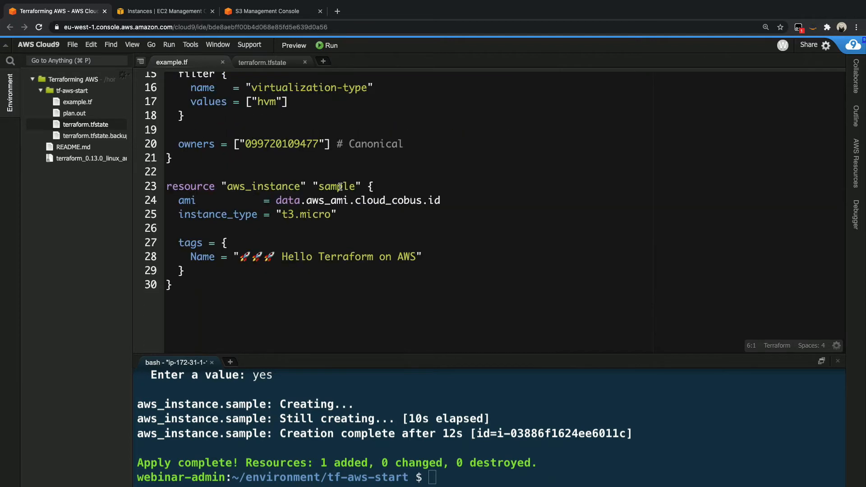
pyautogui.click(261, 62)
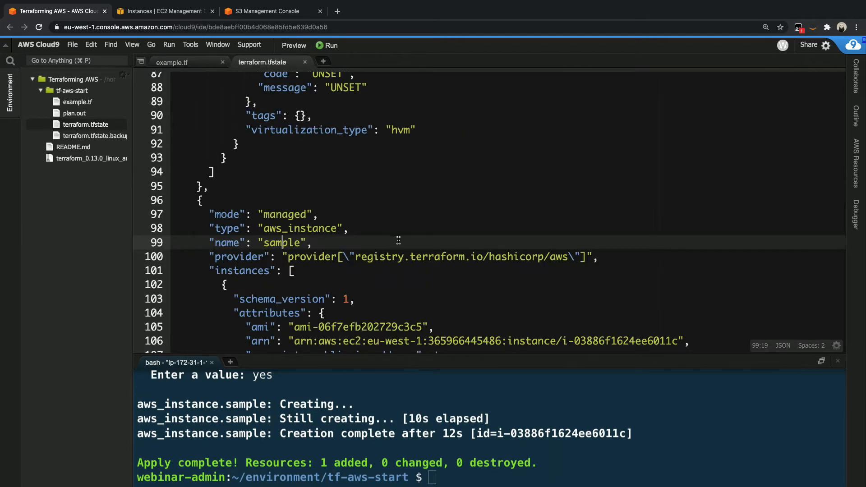
pyautogui.scroll(-3)
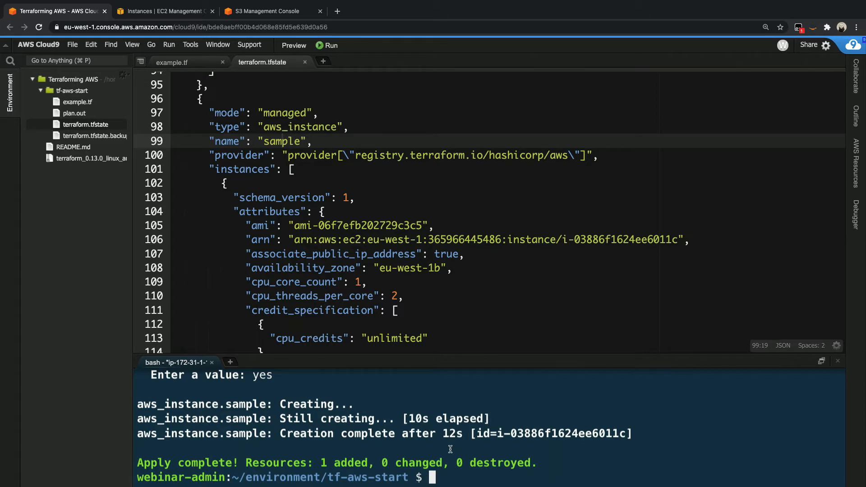
pyautogui.moveTo(417, 442)
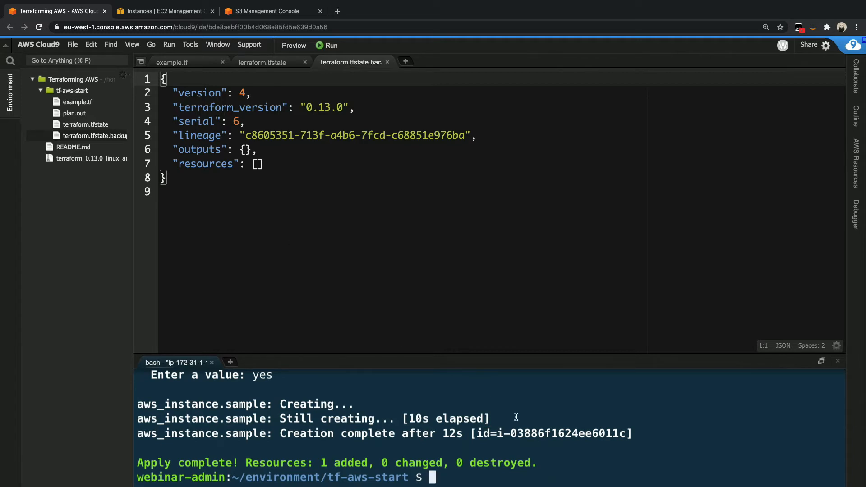
# Move the terraform.tfstate files up to the parent folder with mv terraform.tfstate* ../
pyautogui.write('mv')
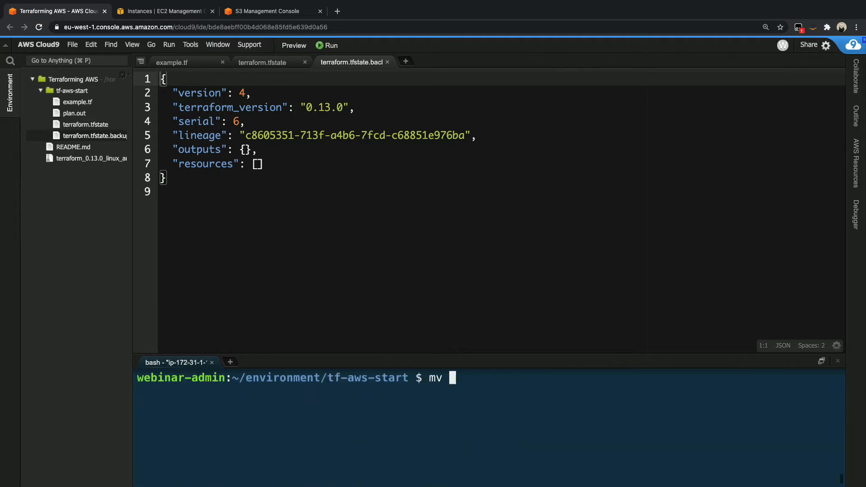
pyautogui.write('terraform.tfstate')
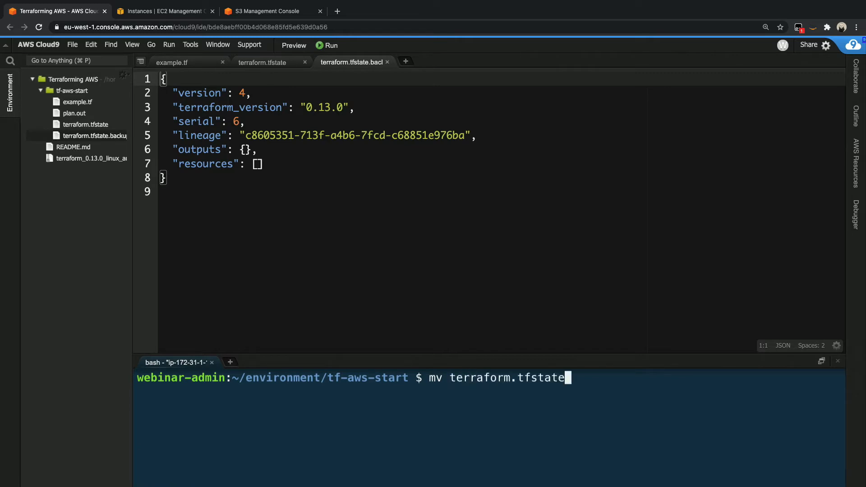
pyautogui.write('* ../')
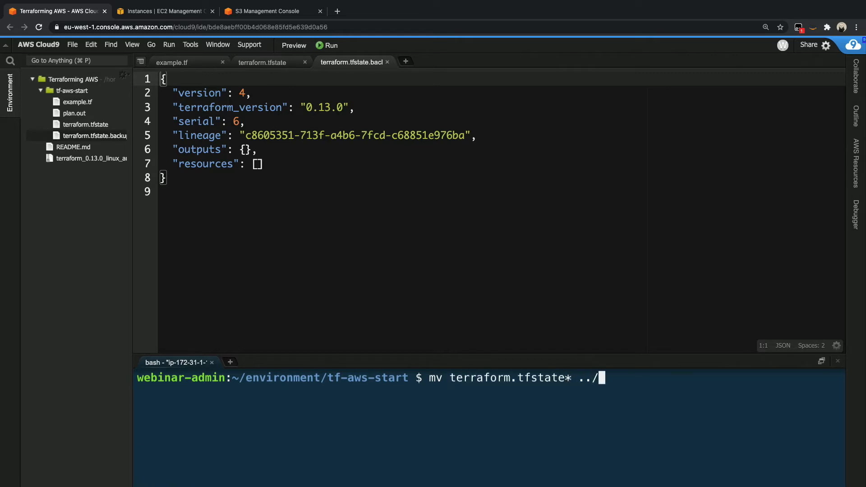
pyautogui.press('Enter')
pyautogui.write('t')
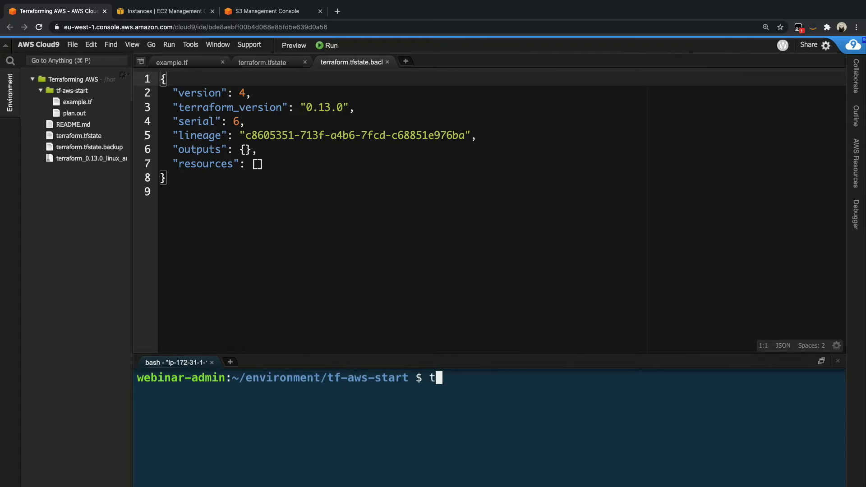
# Run terraform plan and review that it proposes creating aws_instance.sample
pyautogui.write('erraform plan')
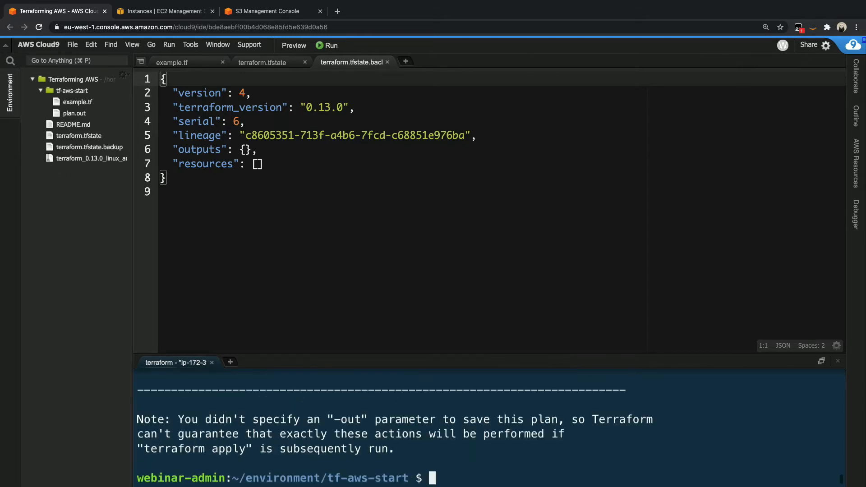
pyautogui.moveTo(469, 306)
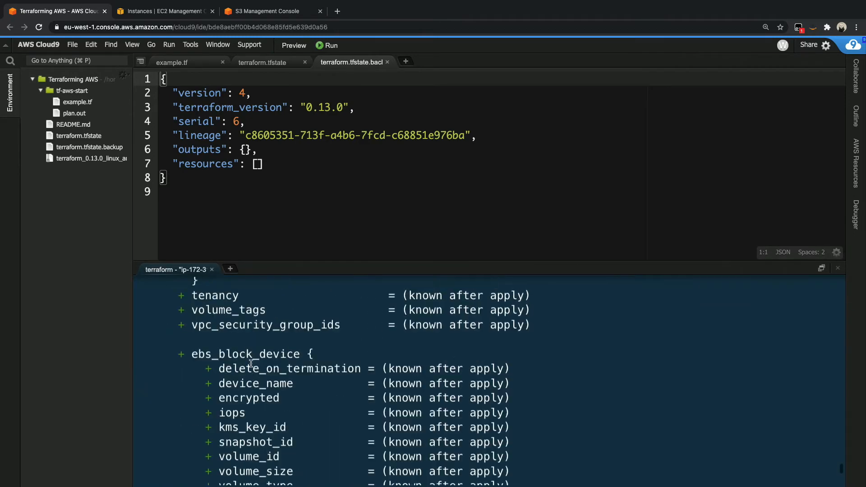
pyautogui.scroll(-3)
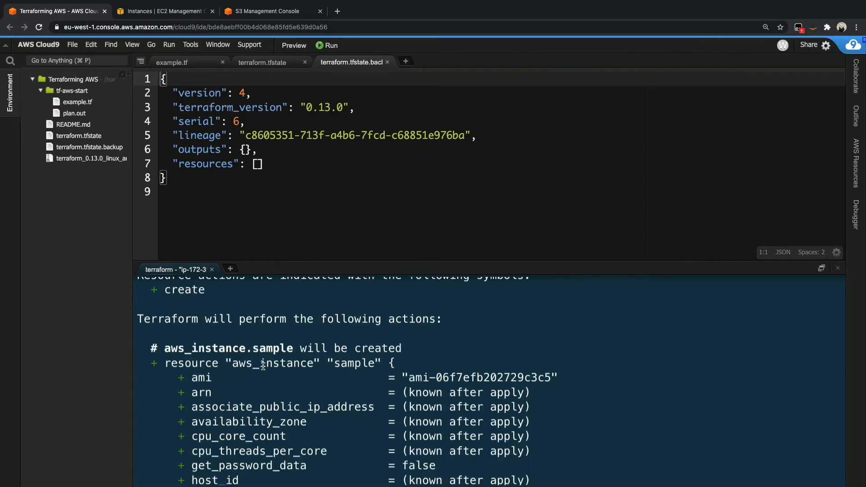
pyautogui.moveTo(251, 375)
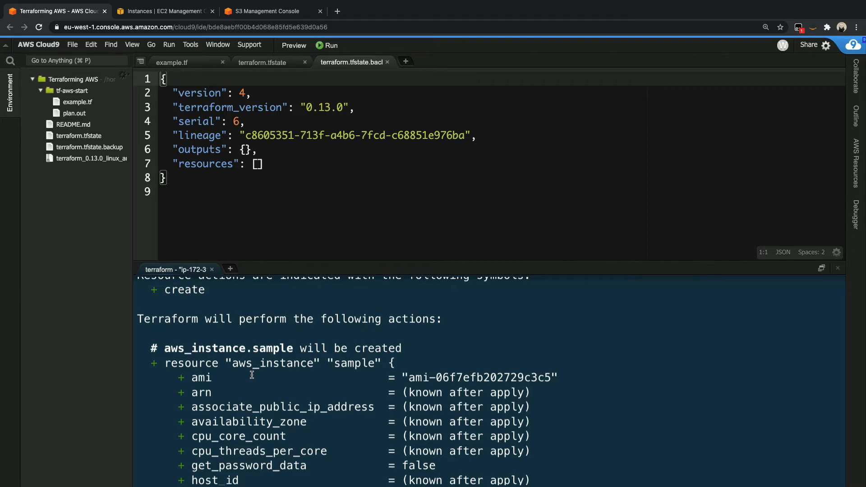
# Move the state files back into tf-aws-start with mv ../terraform.tfstate* ./
pyautogui.write('mv')
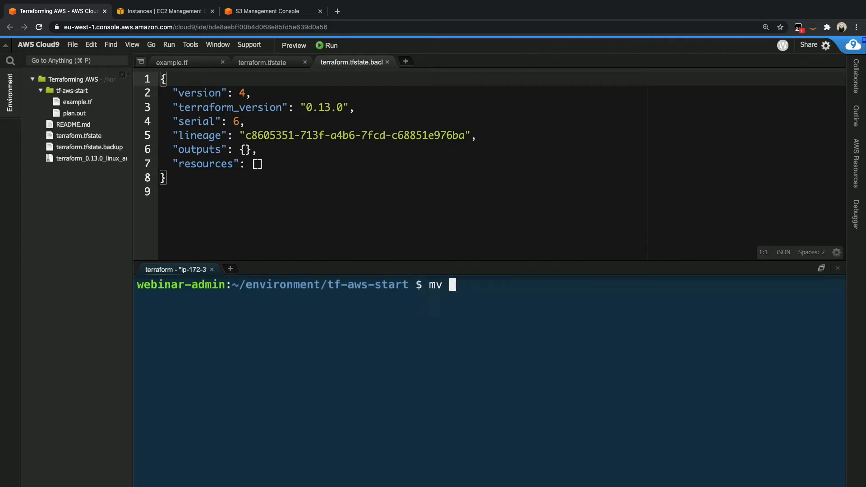
pyautogui.write('../ter')
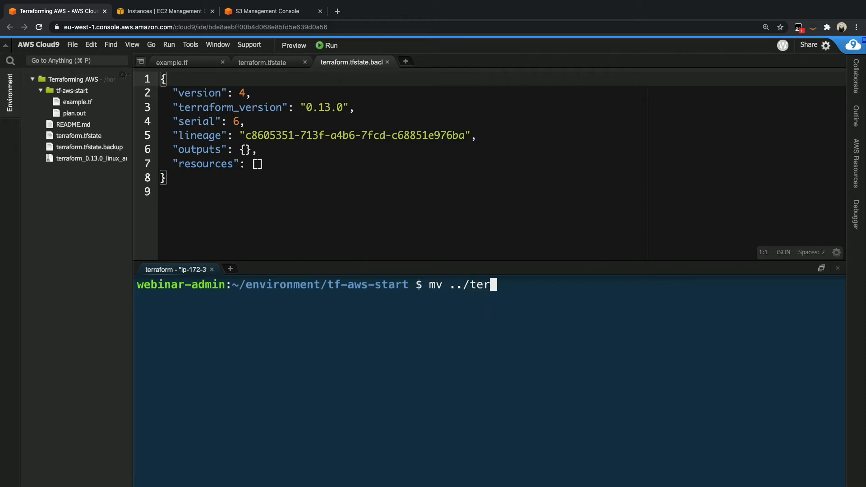
pyautogui.write('raform')
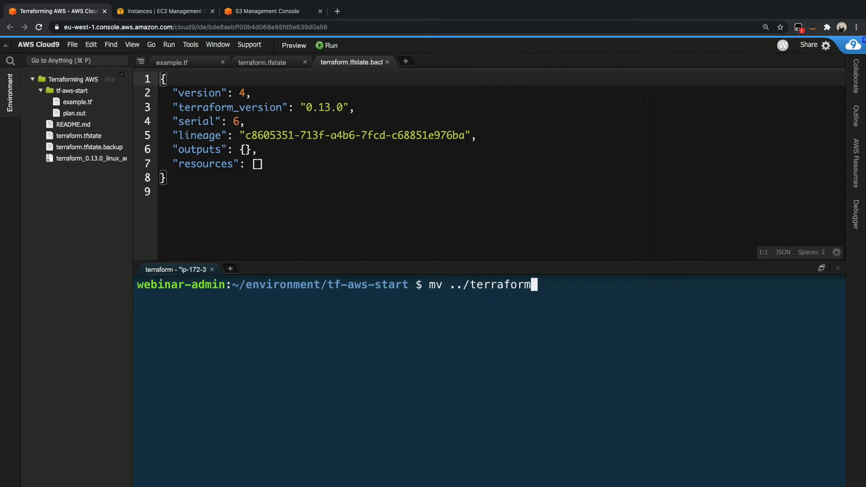
pyautogui.write('.tfstate')
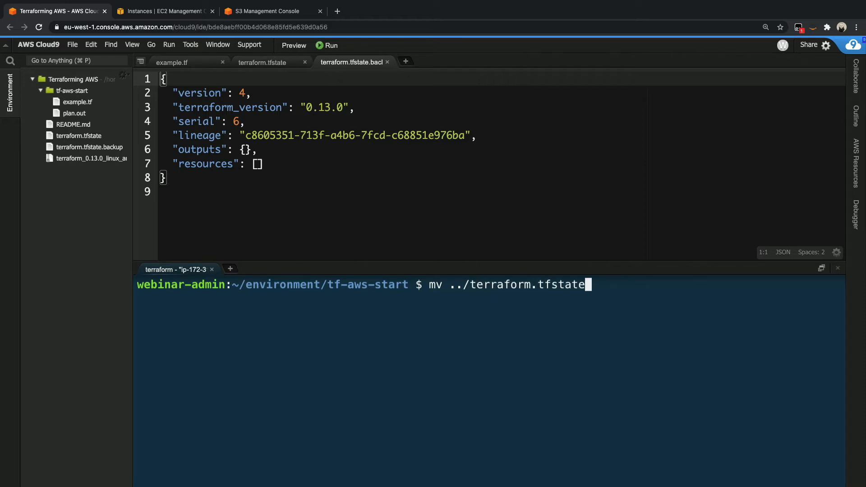
pyautogui.write('* ./')
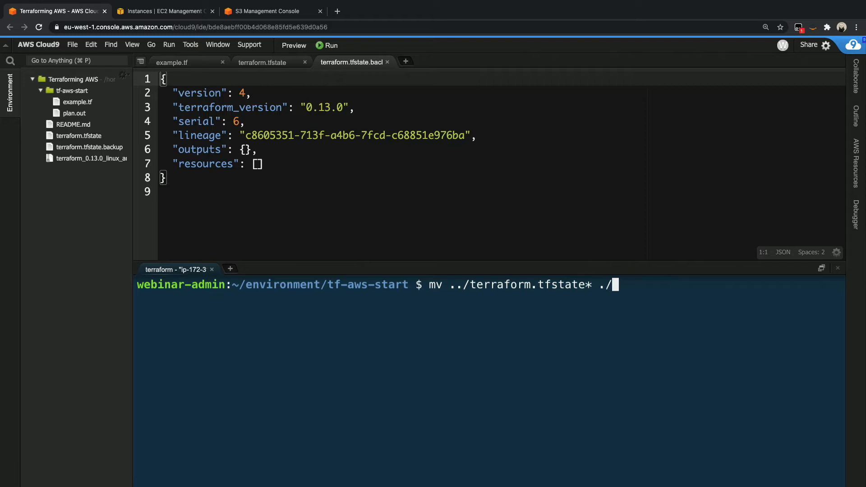
pyautogui.press('Enter')
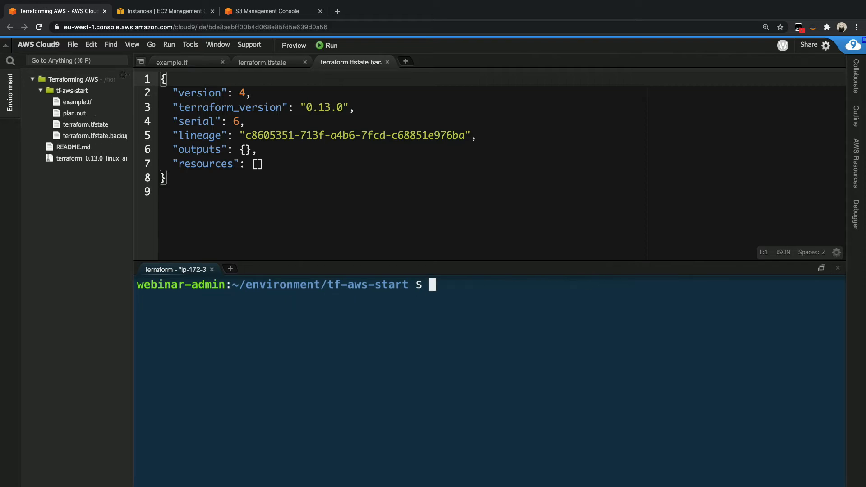
# Recall and cancel the earlier apply plan.out command, then run terraform plan reporting no changes
pyautogui.press('Ctrl+r')
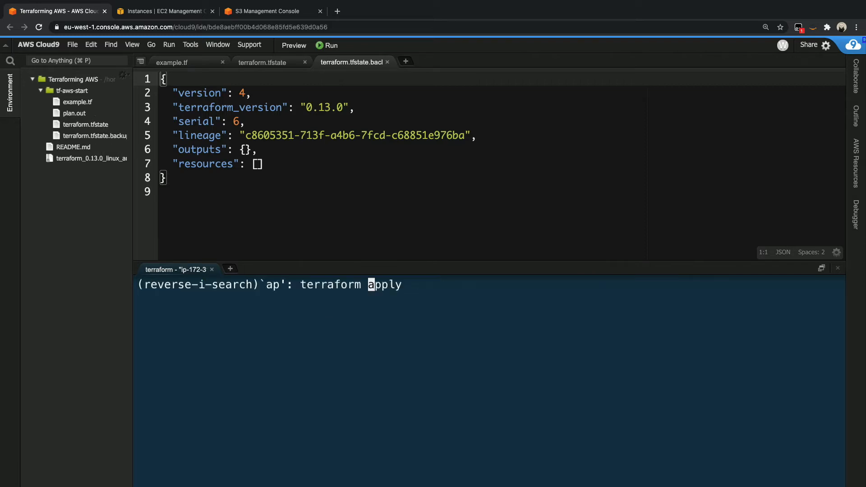
pyautogui.press('Enter')
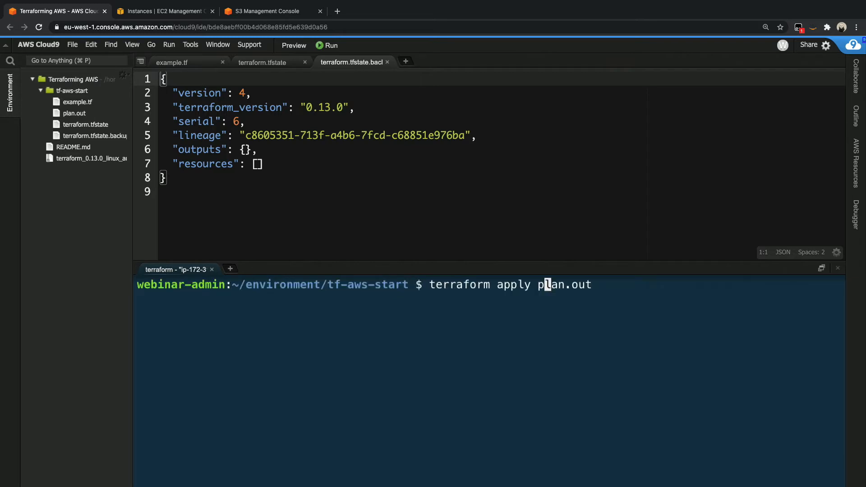
pyautogui.press('ctrl+c')
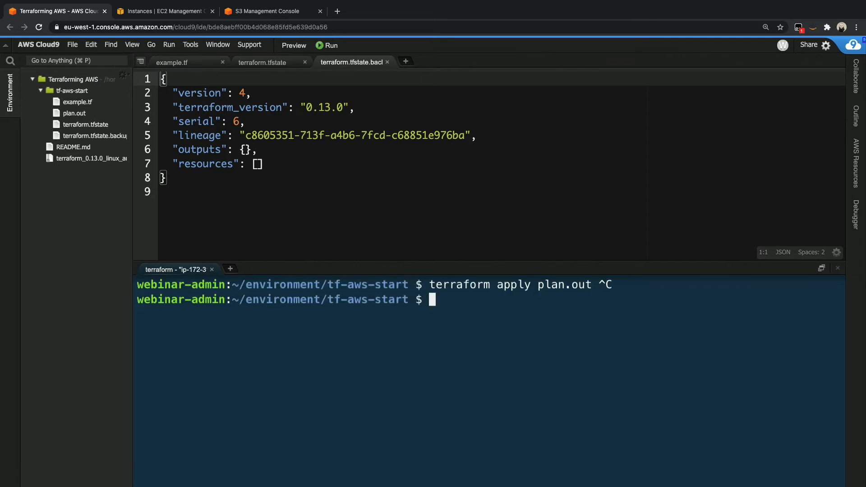
pyautogui.write('terraform')
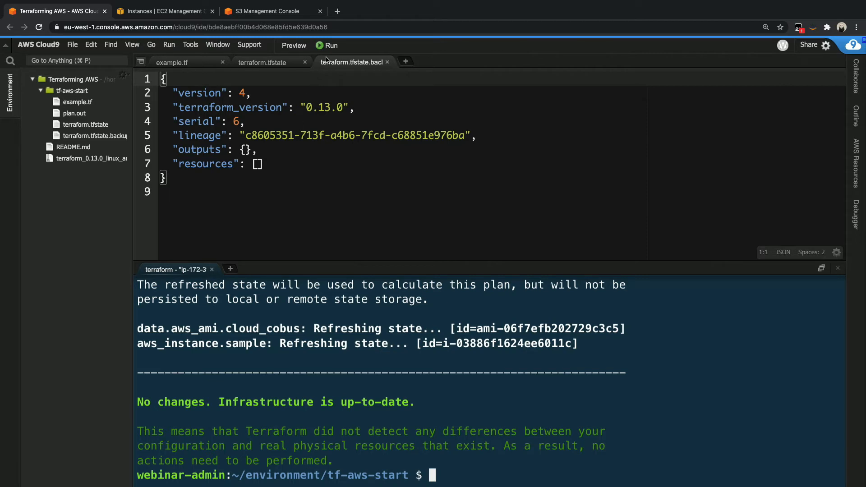
pyautogui.moveTo(337, 11)
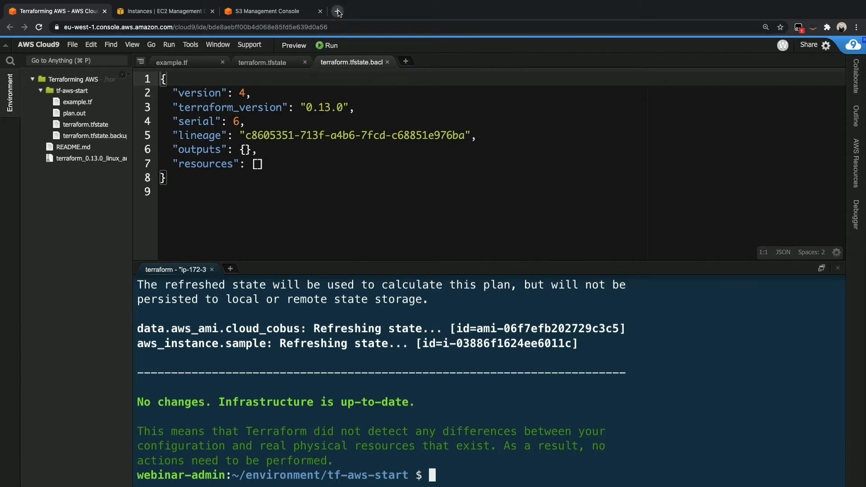
# Search 'terraform remote state' and select the S3 backend example configuration block in Terraform Docs
pyautogui.click(338, 11)
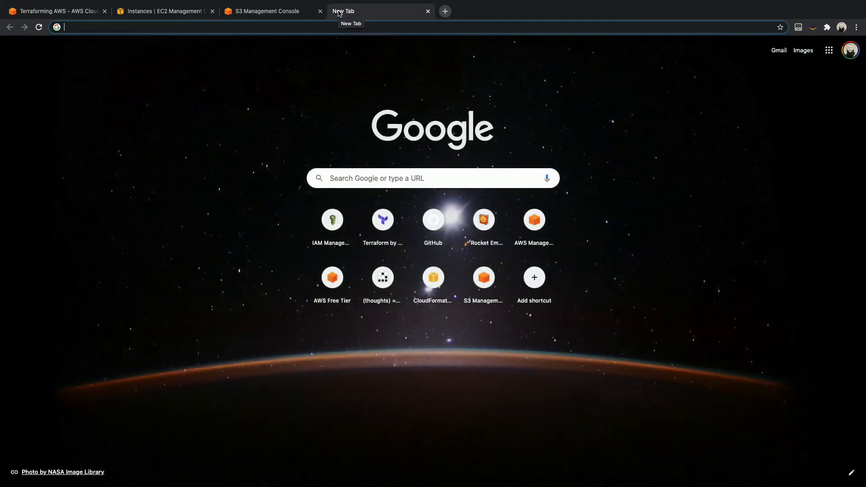
pyautogui.write('terraform re')
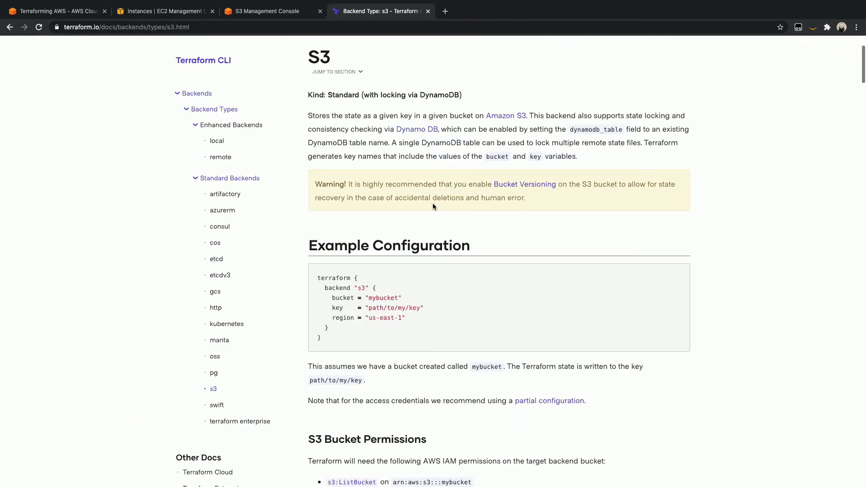
pyautogui.moveTo(317, 277); pyautogui.dragTo(322, 337)
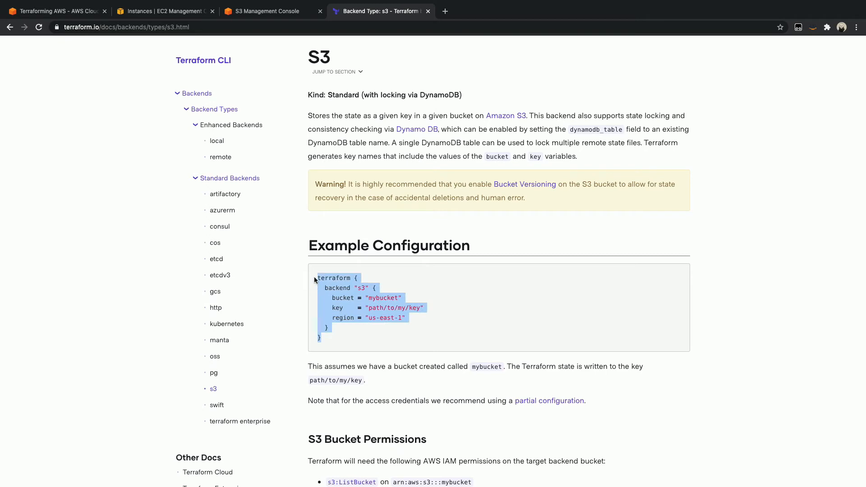
pyautogui.moveTo(329, 246)
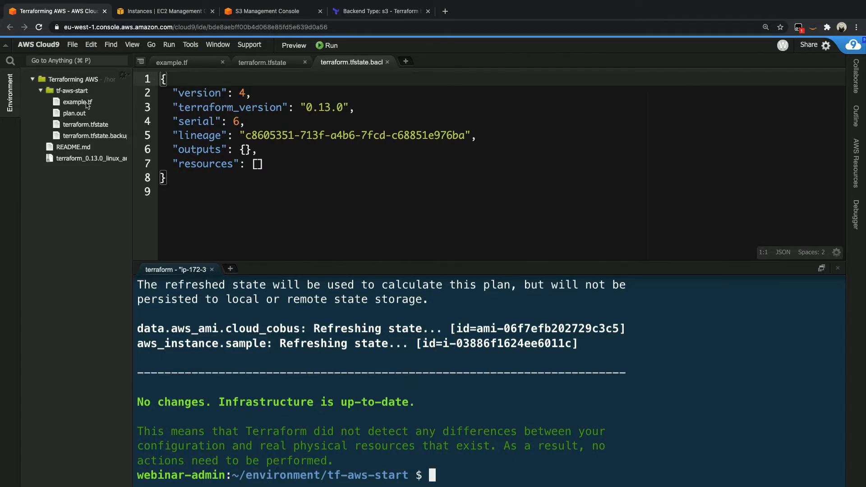
pyautogui.moveTo(89, 110)
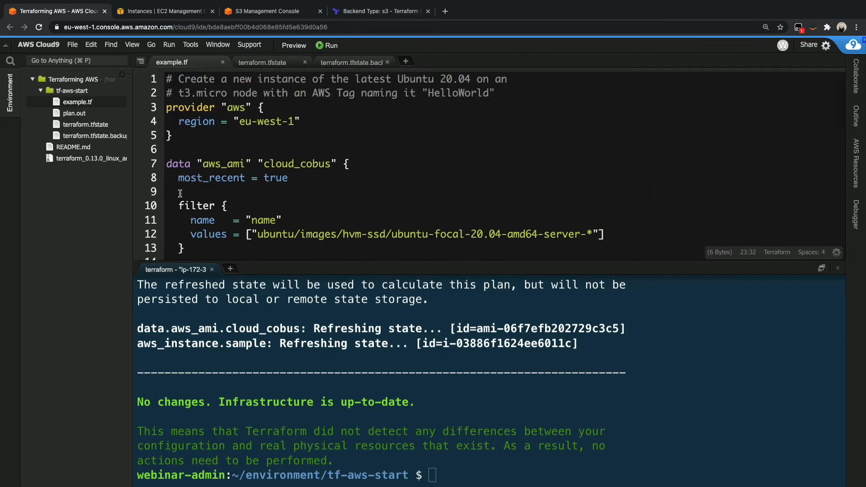
pyautogui.moveTo(276, 345)
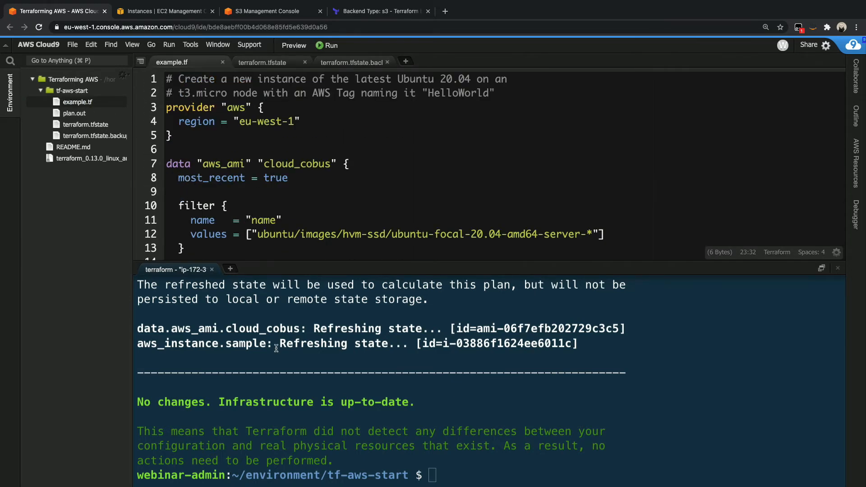
# Create remote_state.tf with touch and paste the example S3 backend block into it
pyautogui.write('touch')
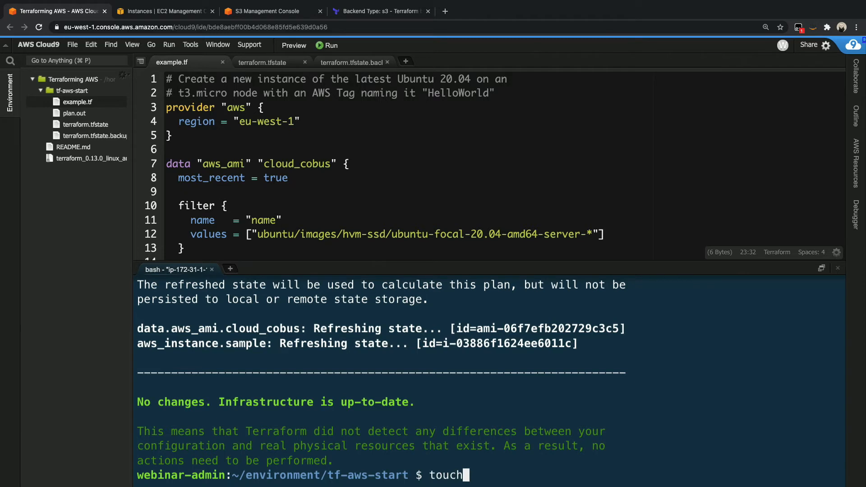
pyautogui.write('remot')
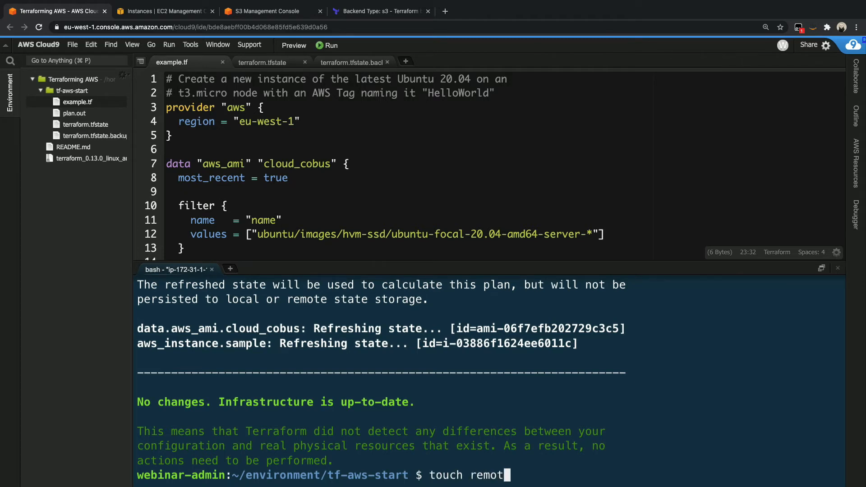
pyautogui.write('e_state.tf')
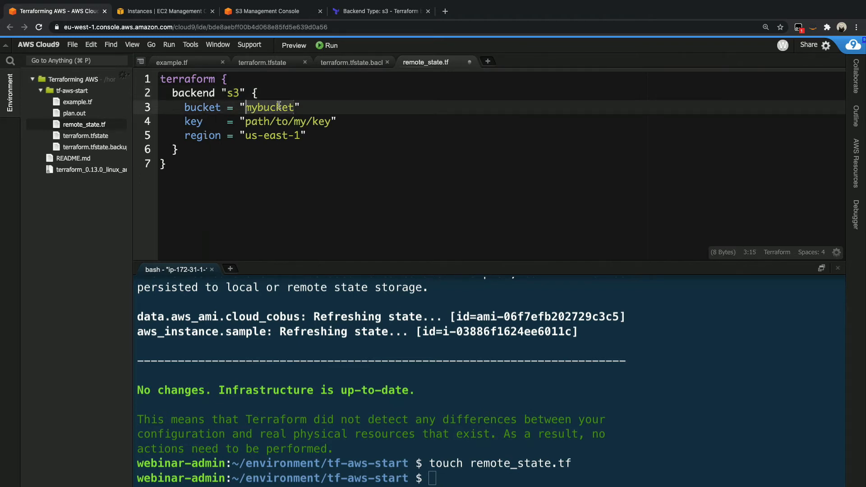
# Check the tf-youtube-demo bucket name in the S3 console and return to remote_state.tf
pyautogui.click(265, 12)
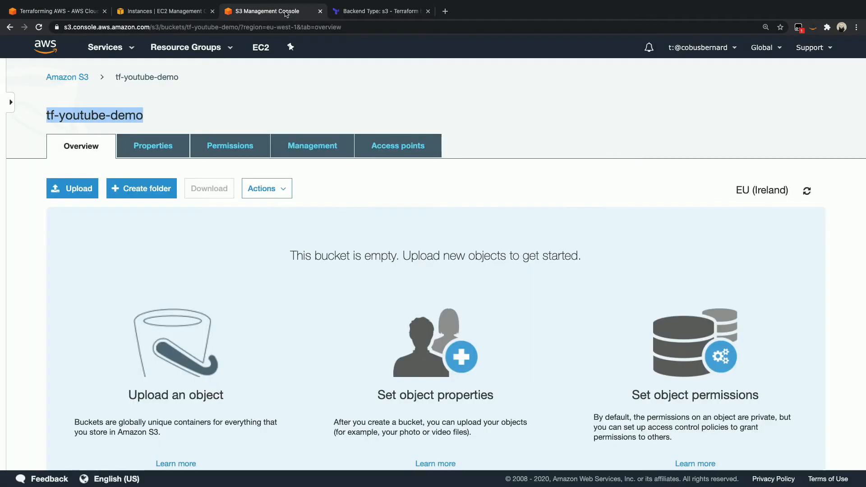
pyautogui.click(59, 11)
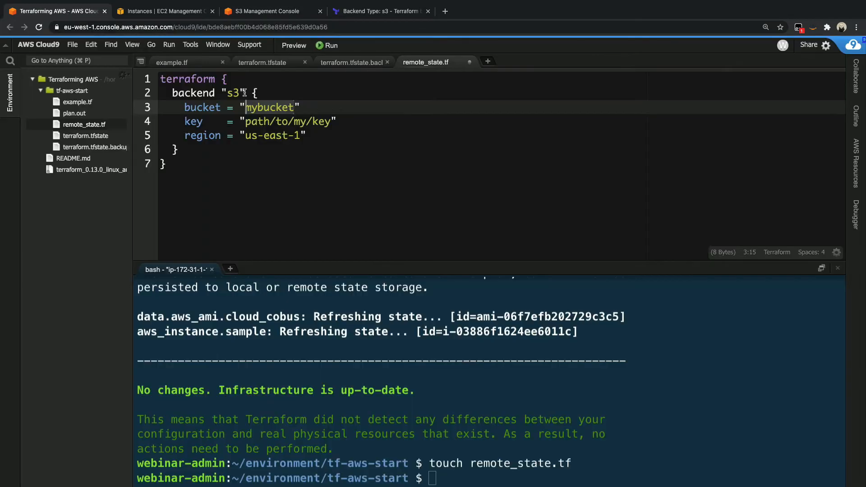
# Finish the backend's bucket name tf-youtube-demo and region eu-west-1 in remote_state.tf
pyautogui.write('tf-youtube-demo')
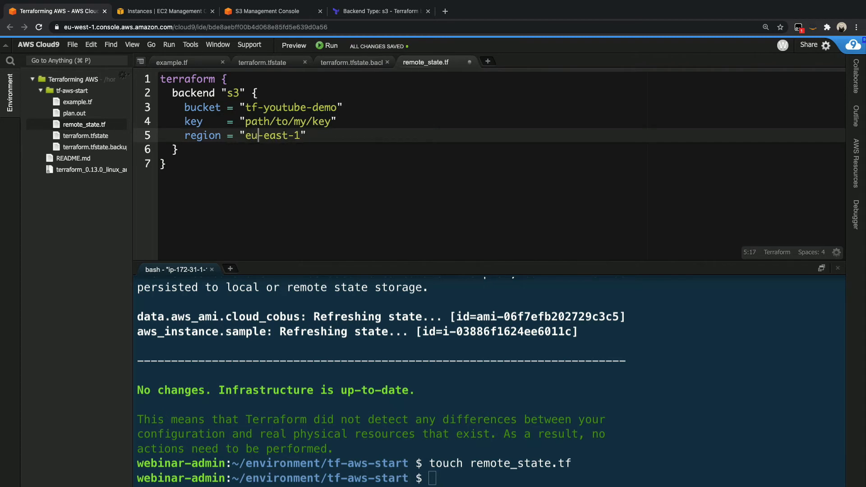
pyautogui.write('west')
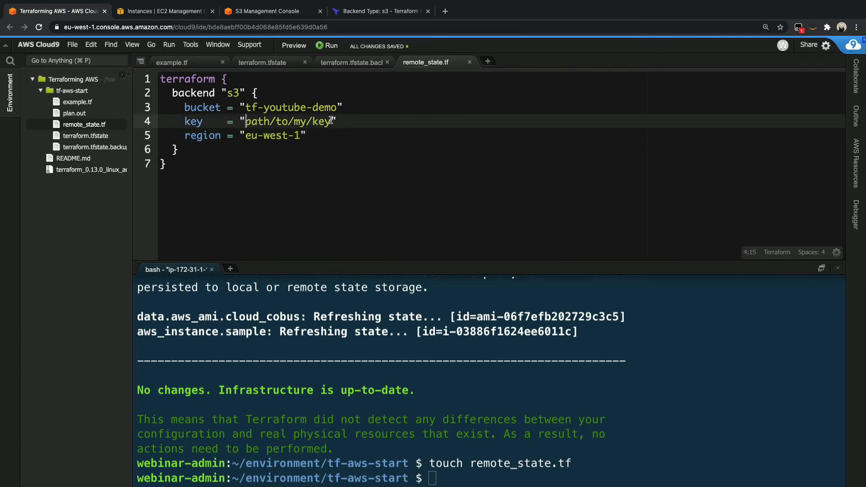
# Change the backend key to youtube-demo/terraform.tfstate
pyautogui.click(380, 123)
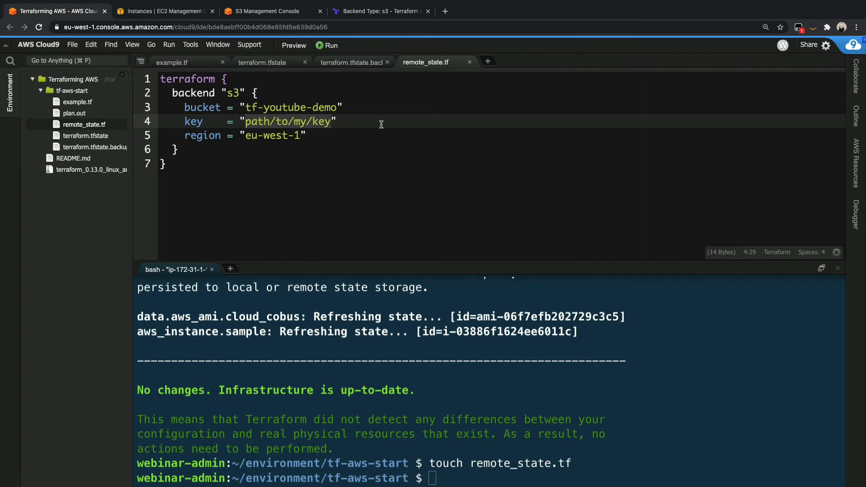
pyautogui.write('youtube')
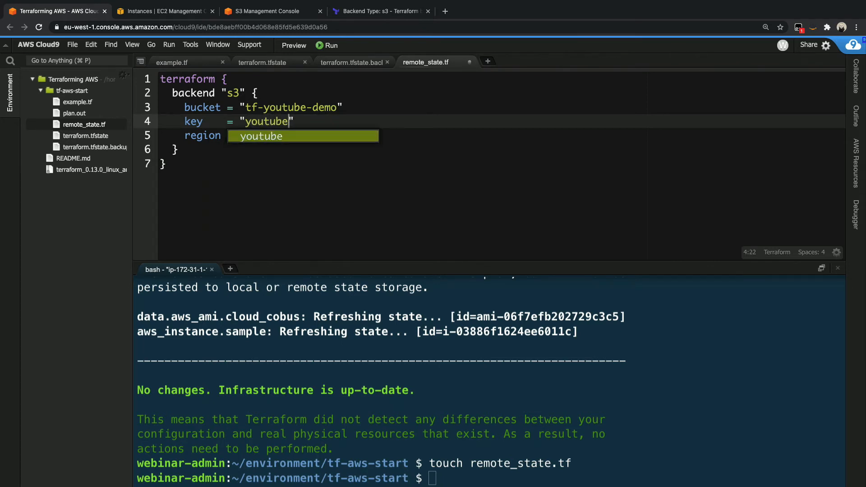
pyautogui.write('-demo')
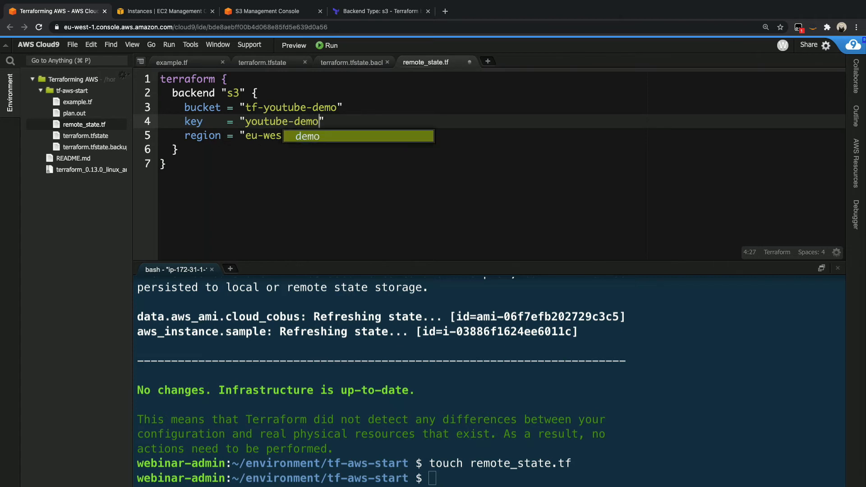
pyautogui.write('/')
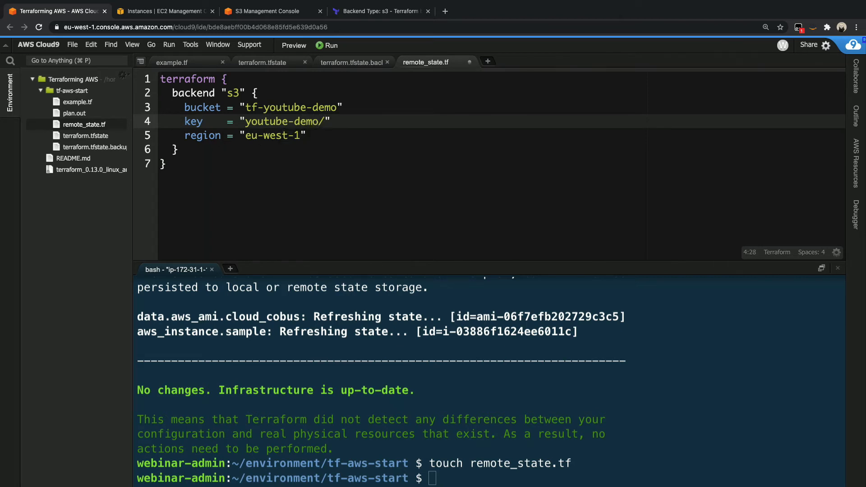
pyautogui.write('terraform.')
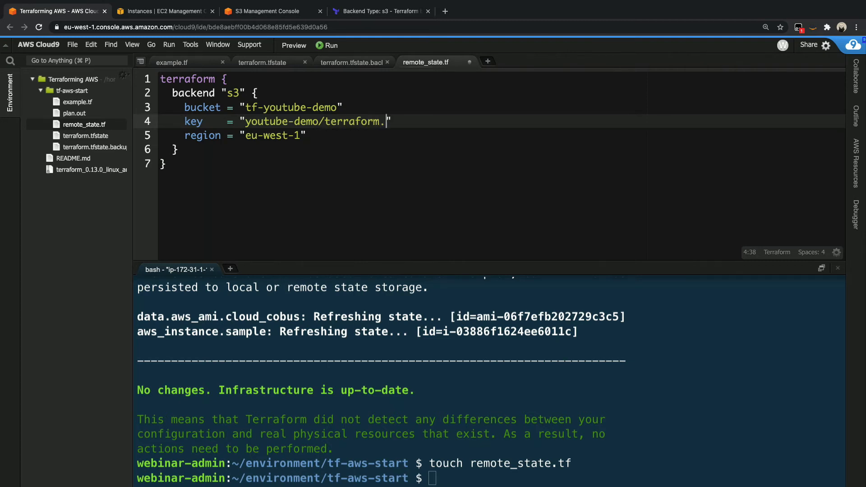
pyautogui.write('tfstate')
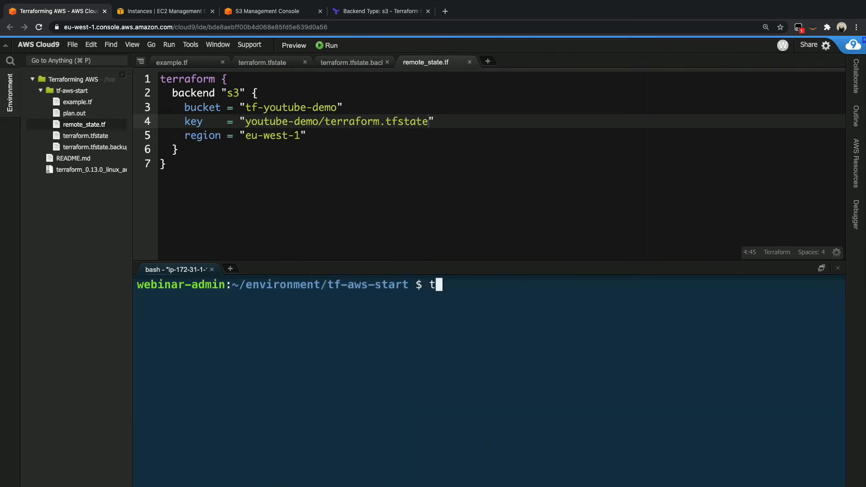
# Run terraform plan, hit the reinitialisation error, then terraform init answering yes to copy state to S3
pyautogui.write('erraform plan')
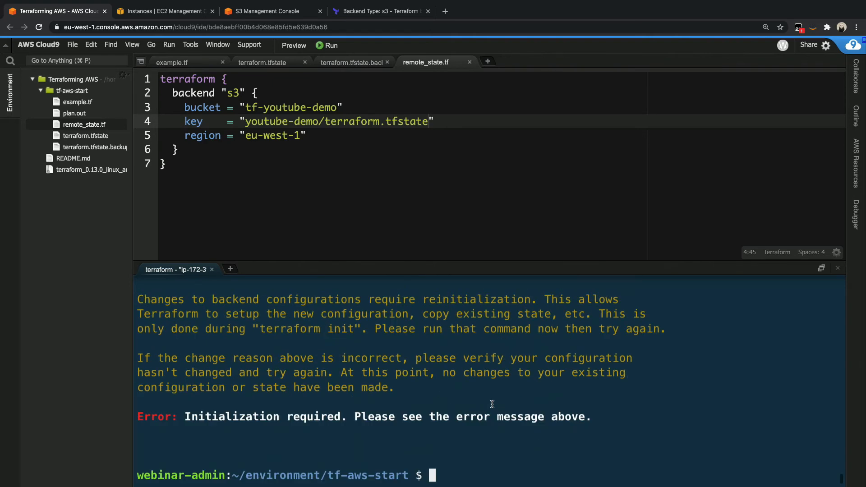
pyautogui.write('terraform init')
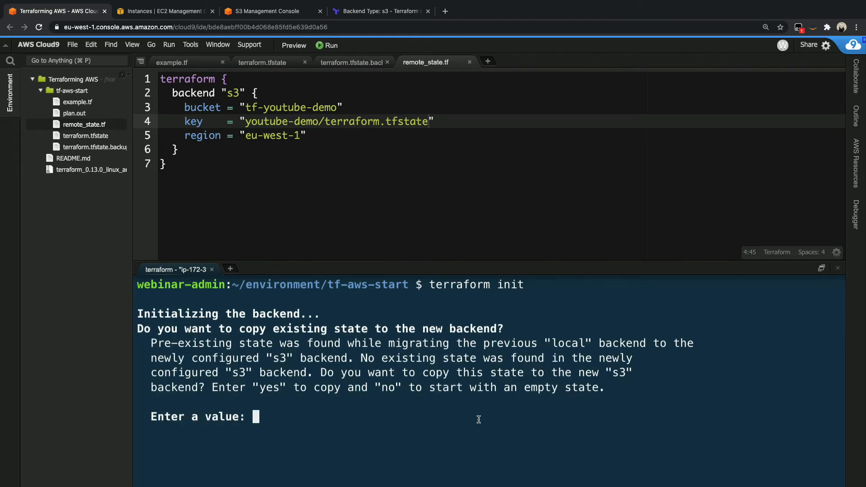
pyautogui.write('yes')
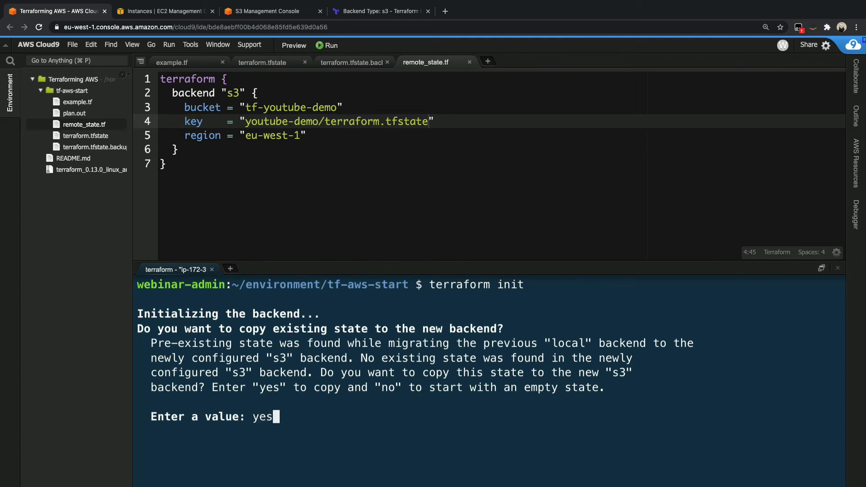
pyautogui.press('Enter')
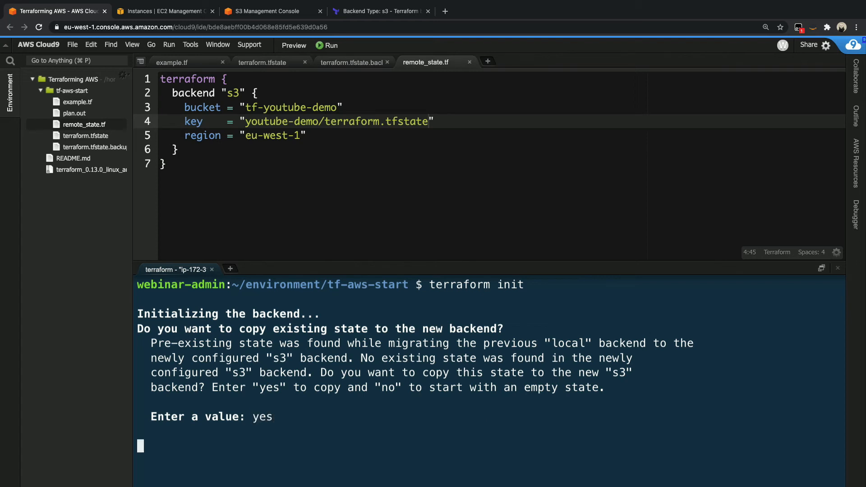
pyautogui.press('Enter')
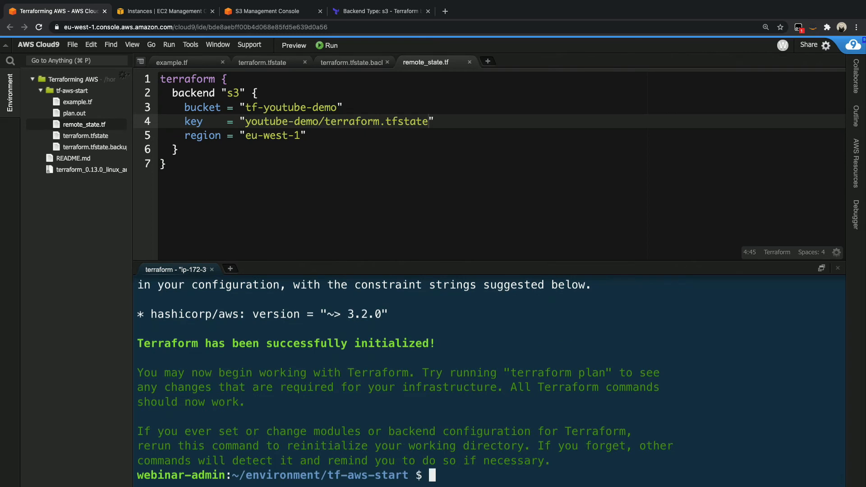
pyautogui.moveTo(476, 366)
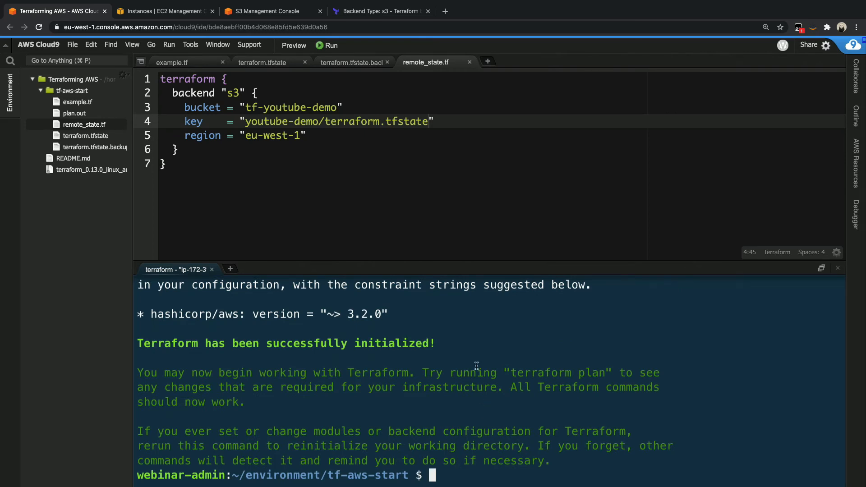
pyautogui.moveTo(407, 335)
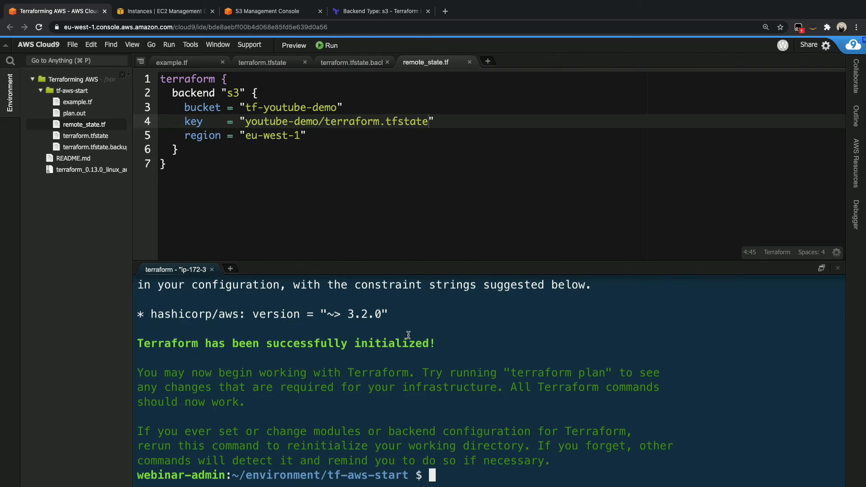
# Run terraform plan against the S3 backend and see it report no changes
pyautogui.write('ter')
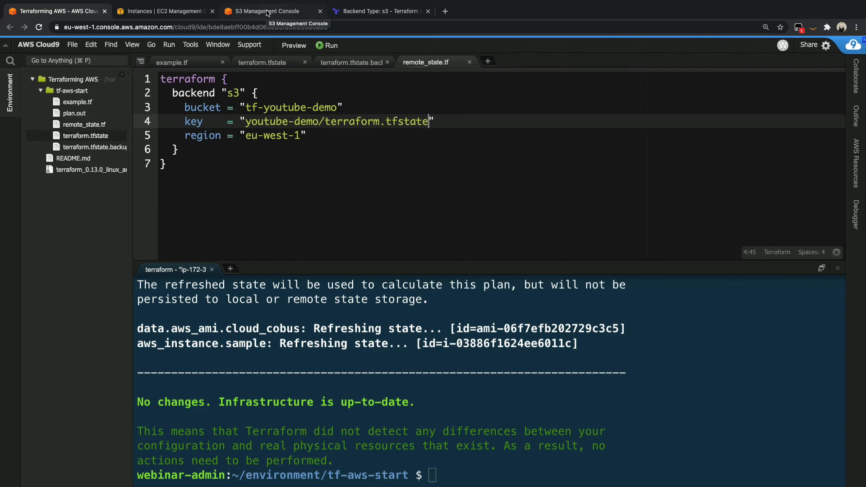
# View terraform.tfstate inside the bucket's youtube-demo folder in S3, then return to Cloud9
pyautogui.click(270, 11)
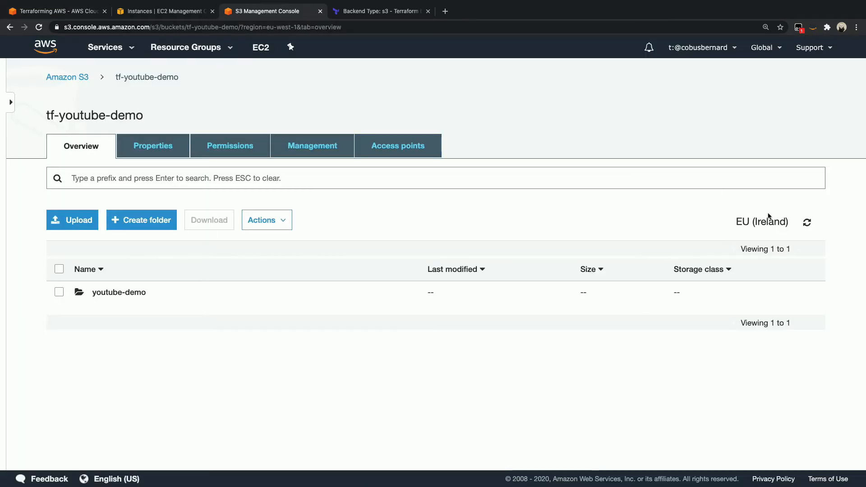
pyautogui.moveTo(120, 293)
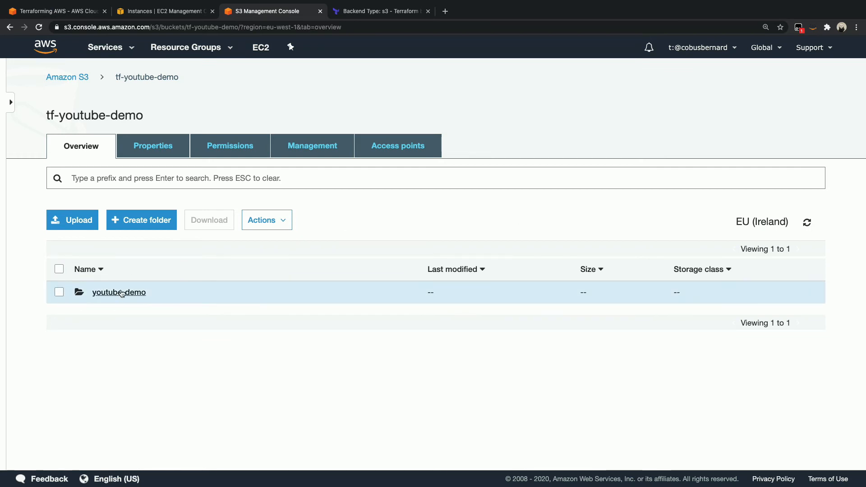
pyautogui.click(119, 292)
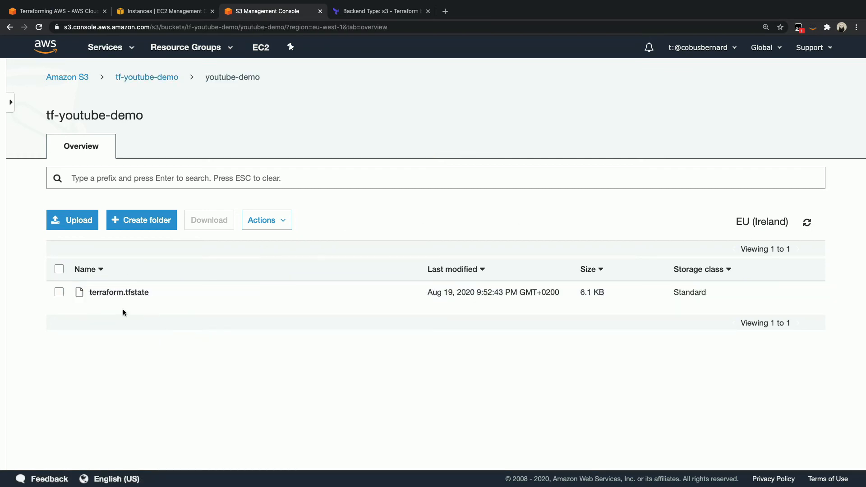
pyautogui.moveTo(179, 312)
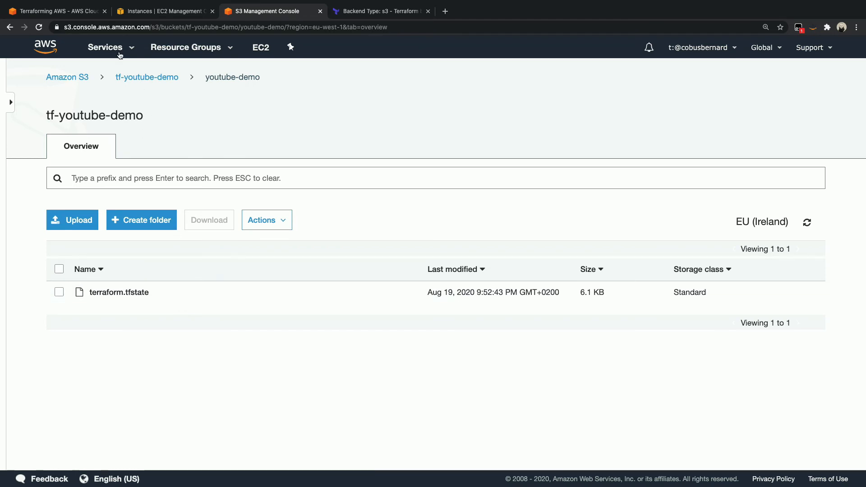
pyautogui.click(59, 11)
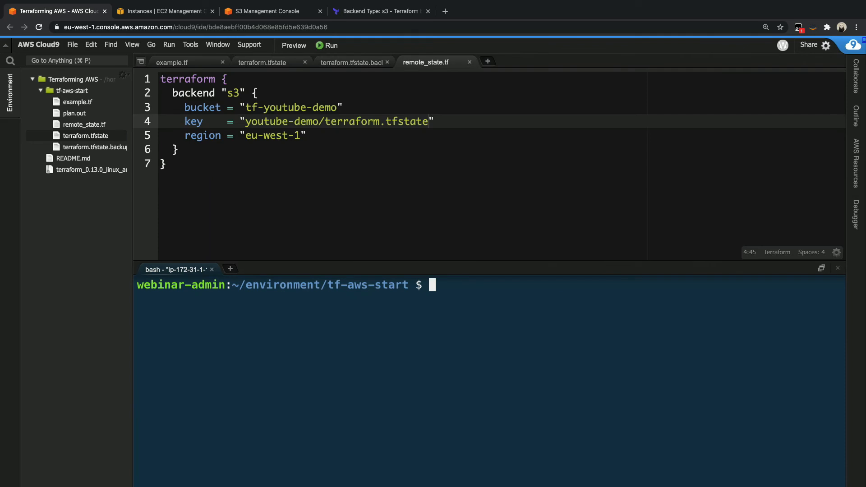
# Move terraform.tfstate* up to the parent folder and rerun terraform plan, still no changes
pyautogui.write('mv t')
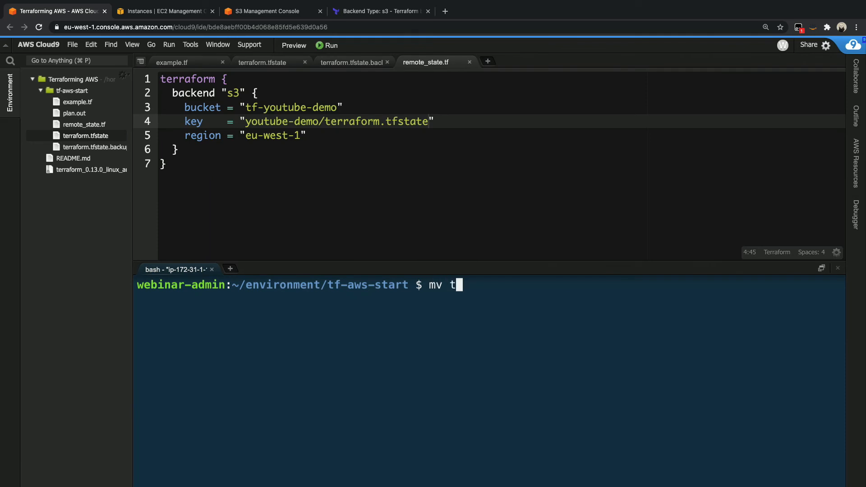
pyautogui.write('erraform.tfstate* ../')
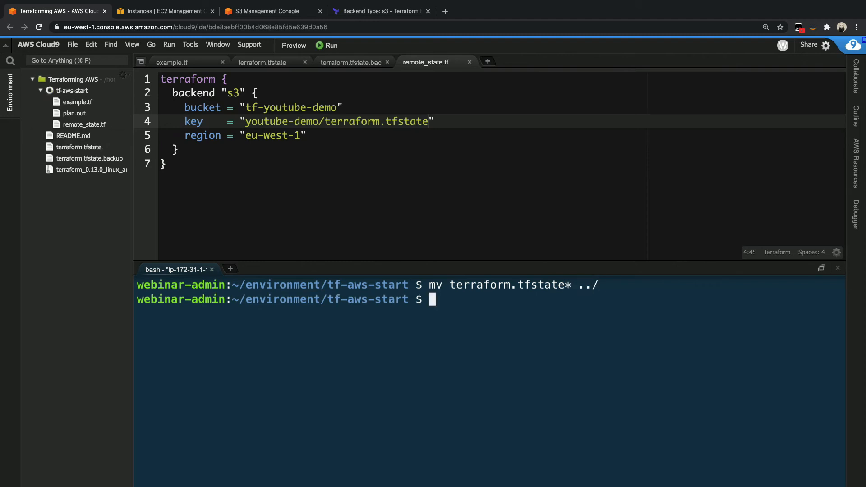
pyautogui.moveTo(90, 120)
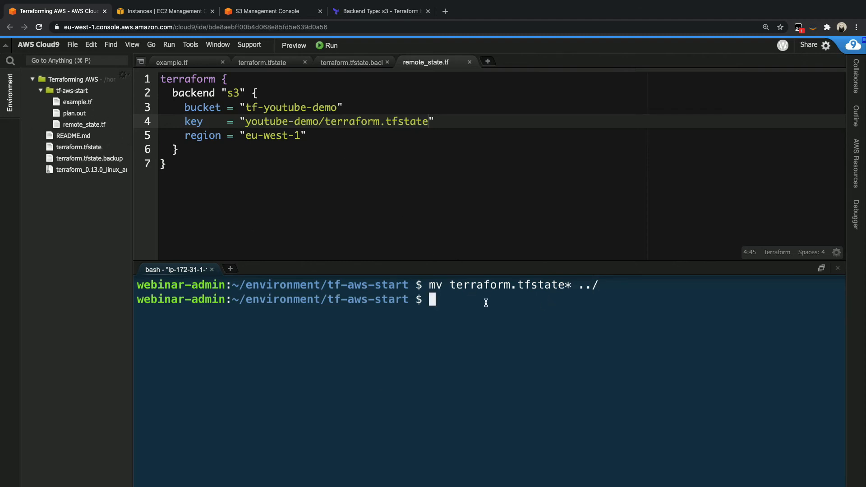
pyautogui.write('terrafo')
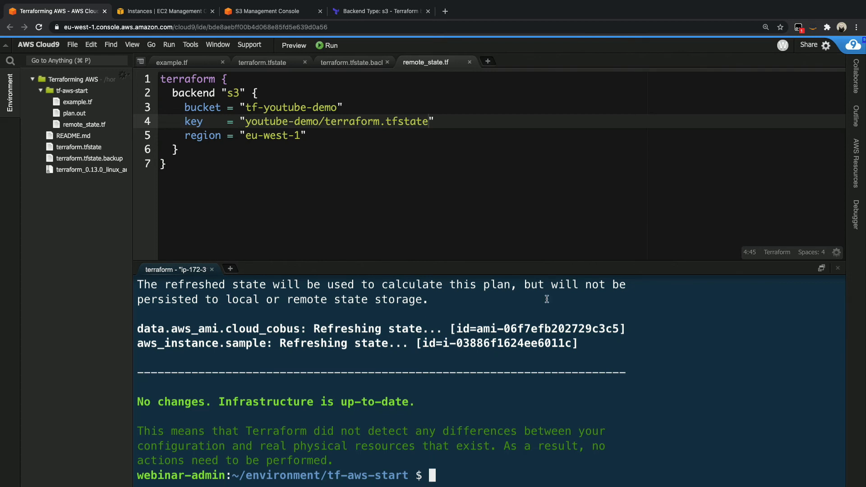
pyautogui.moveTo(95, 152)
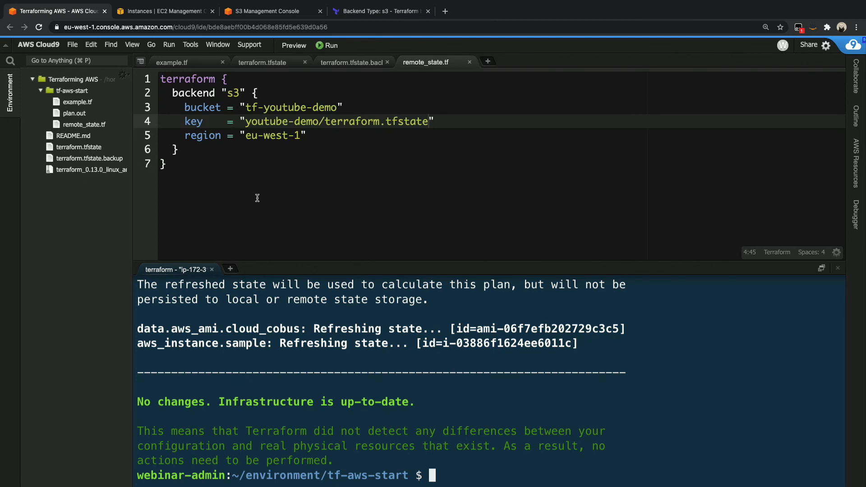
pyautogui.moveTo(338, 372)
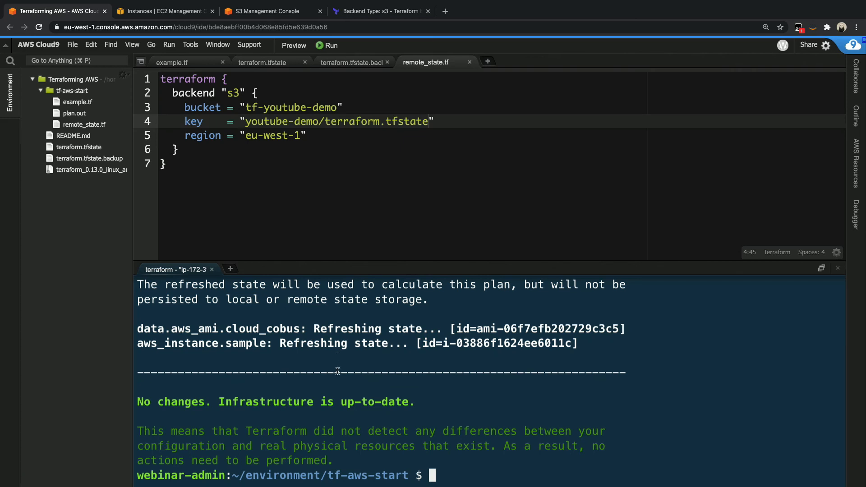
# Run terraform destroy and answer yes to remove aws_instance.sample
pyautogui.write('terraform')
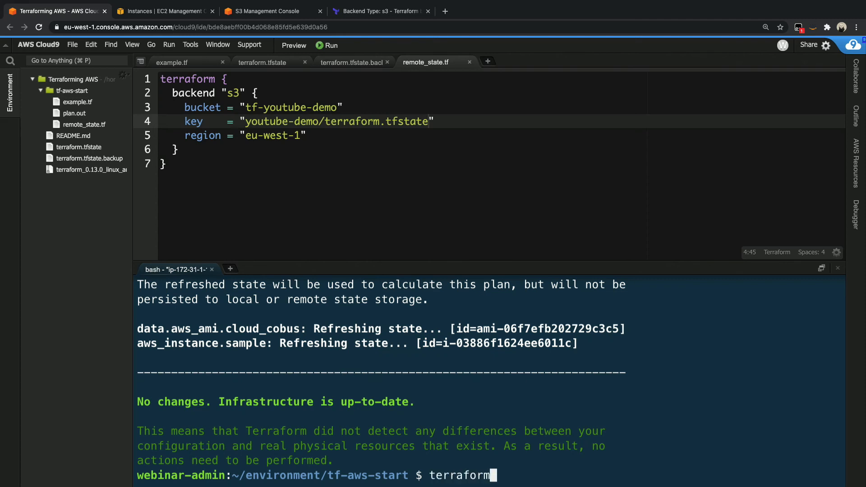
pyautogui.write('destro')
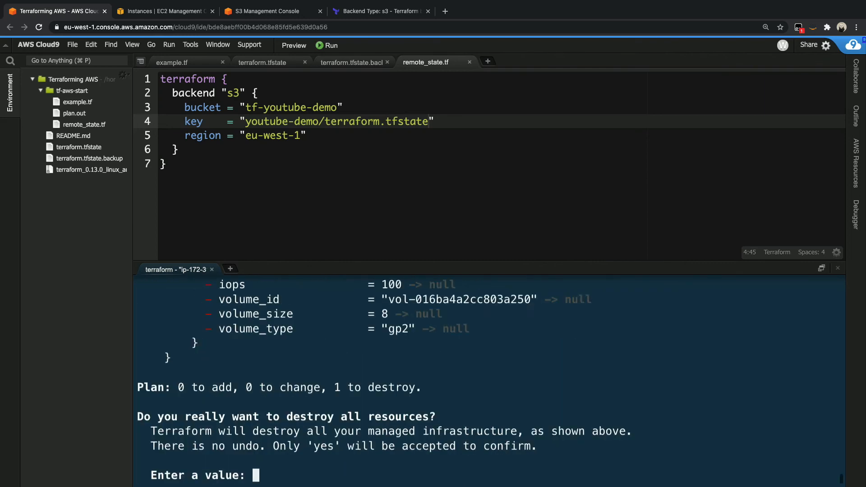
pyautogui.write('yes')
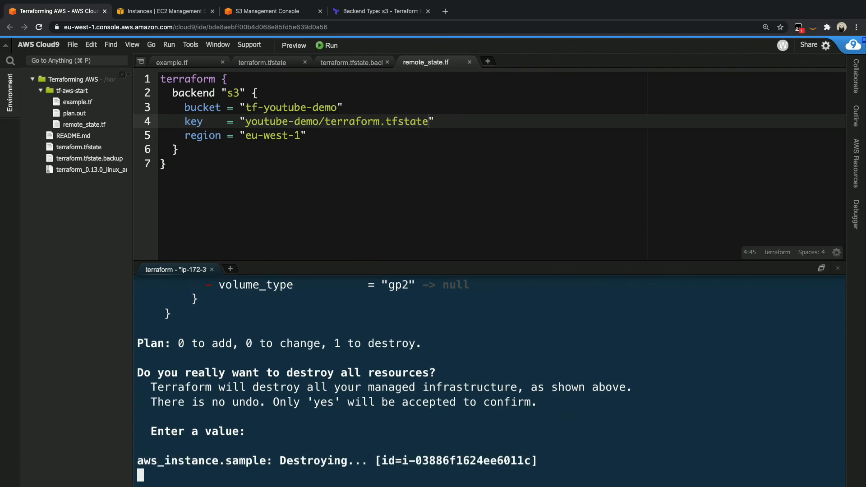